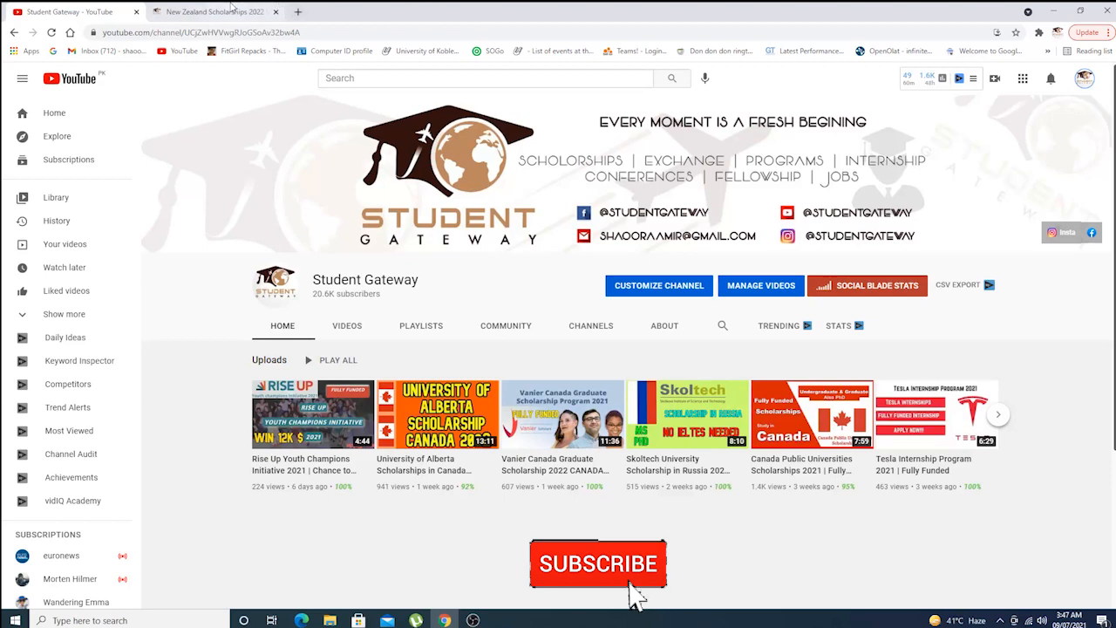
- Switch from the YouTube channel to the 'New Zealand Scholarships 2022 Without IELTS' article tab
{"action": "left_click", "coordinate": [209, 11]}
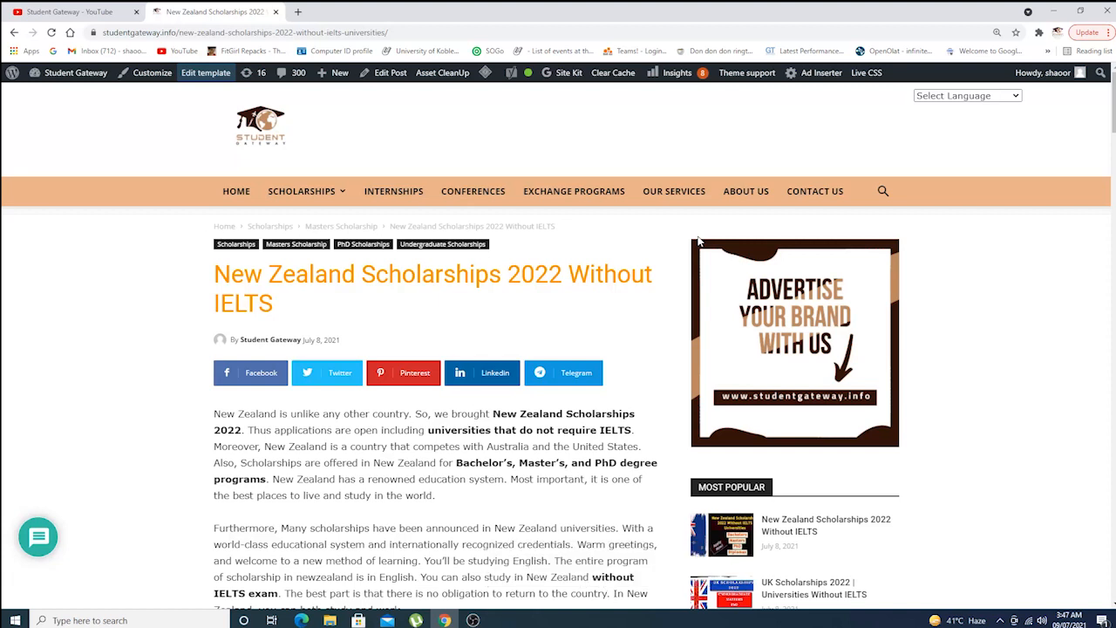
{"action": "mouse_move", "coordinate": [665, 256]}
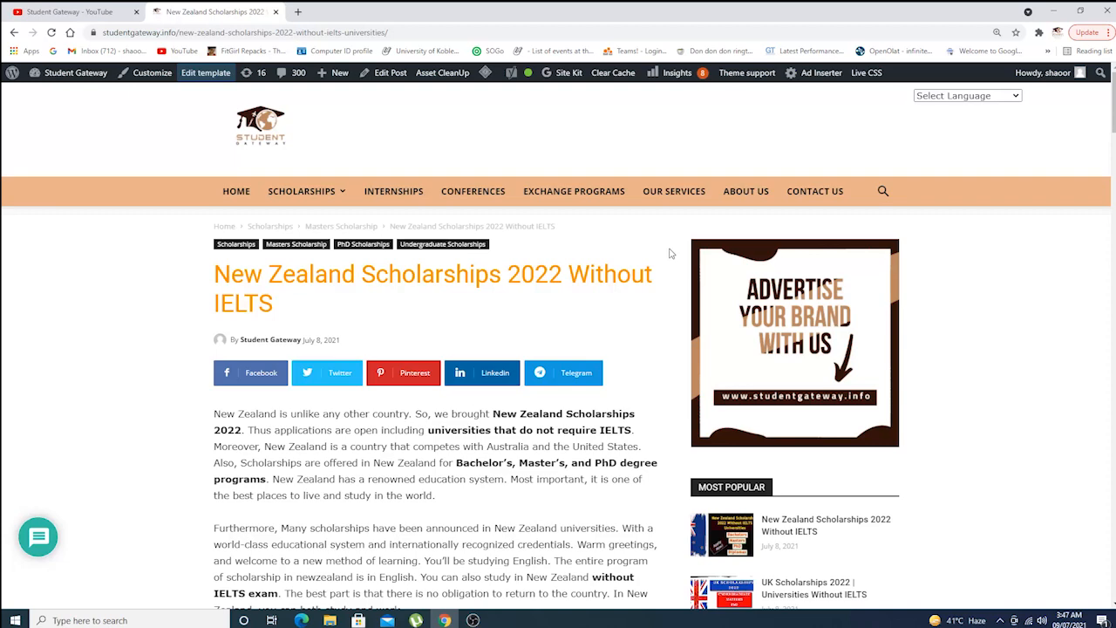
{"action": "scroll", "scroll_direction": "down", "scroll_amount": 3}
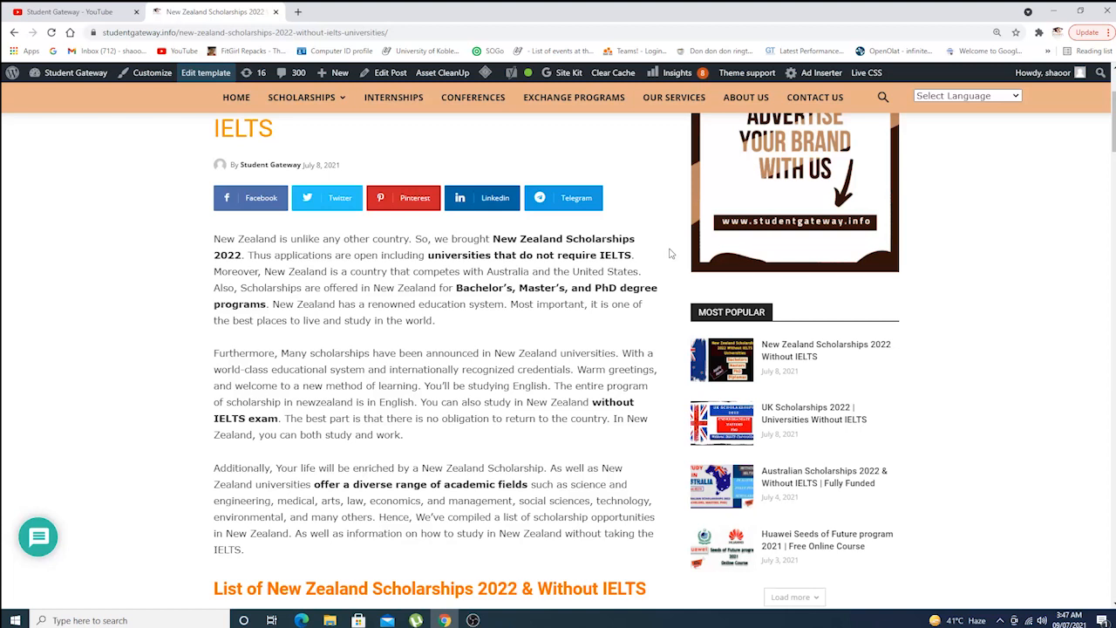
{"action": "mouse_move", "coordinate": [483, 234]}
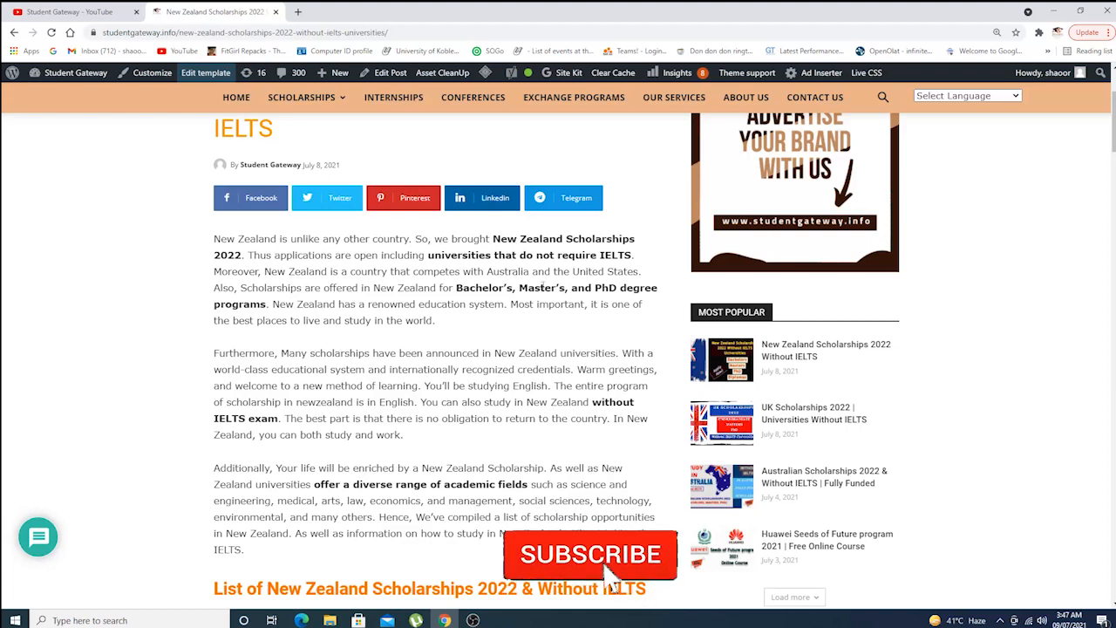
{"action": "left_click", "coordinate": [590, 554]}
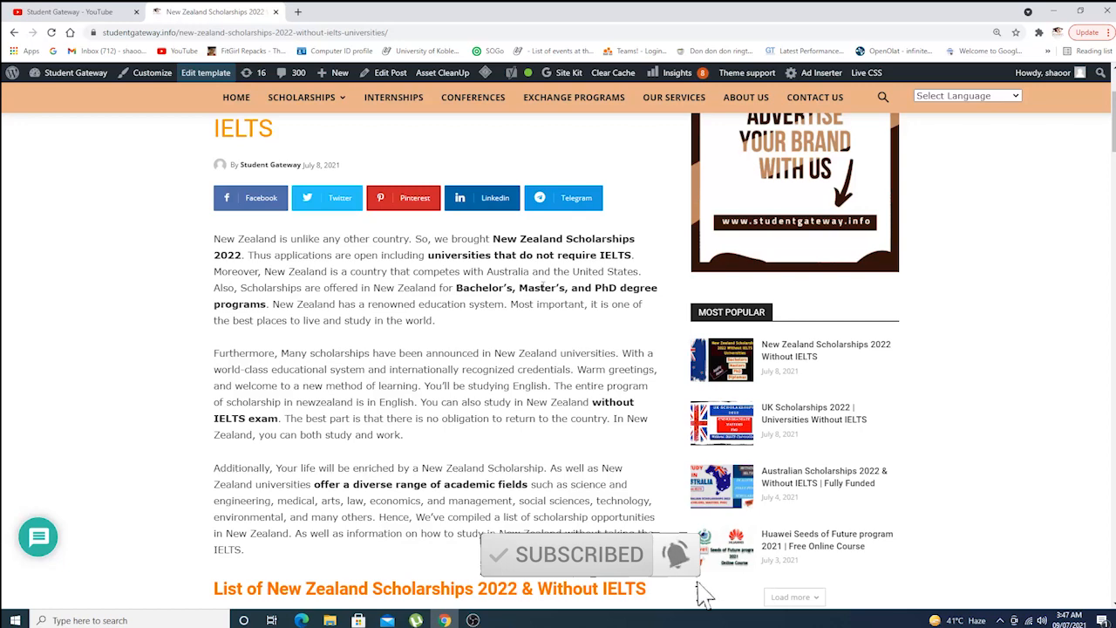
{"action": "scroll", "scroll_direction": "down", "scroll_amount": 3}
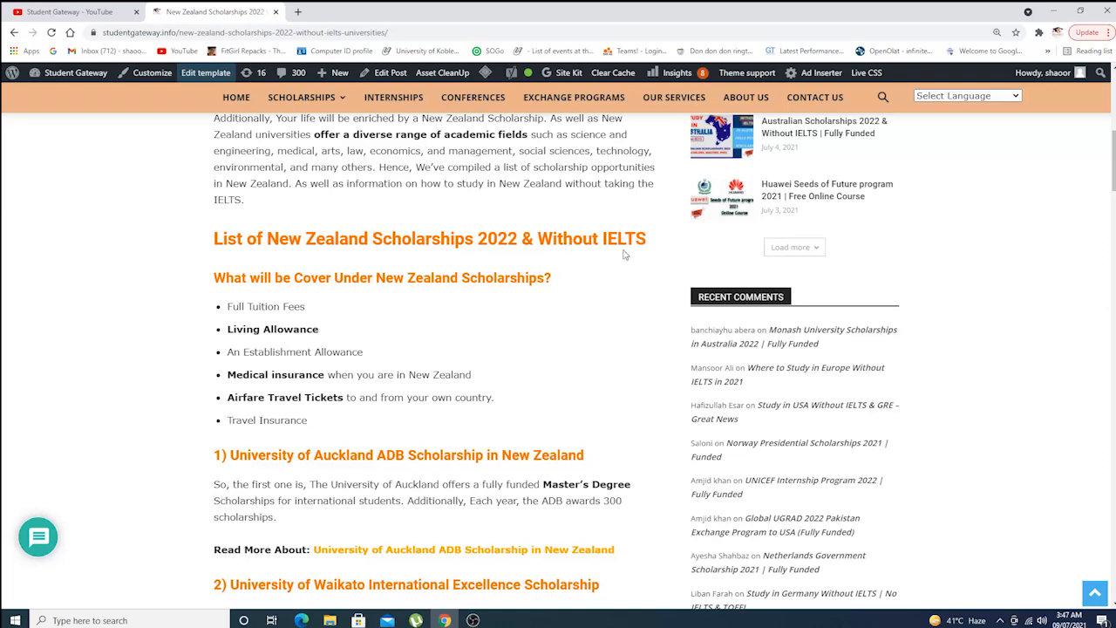
{"action": "mouse_move", "coordinate": [459, 295]}
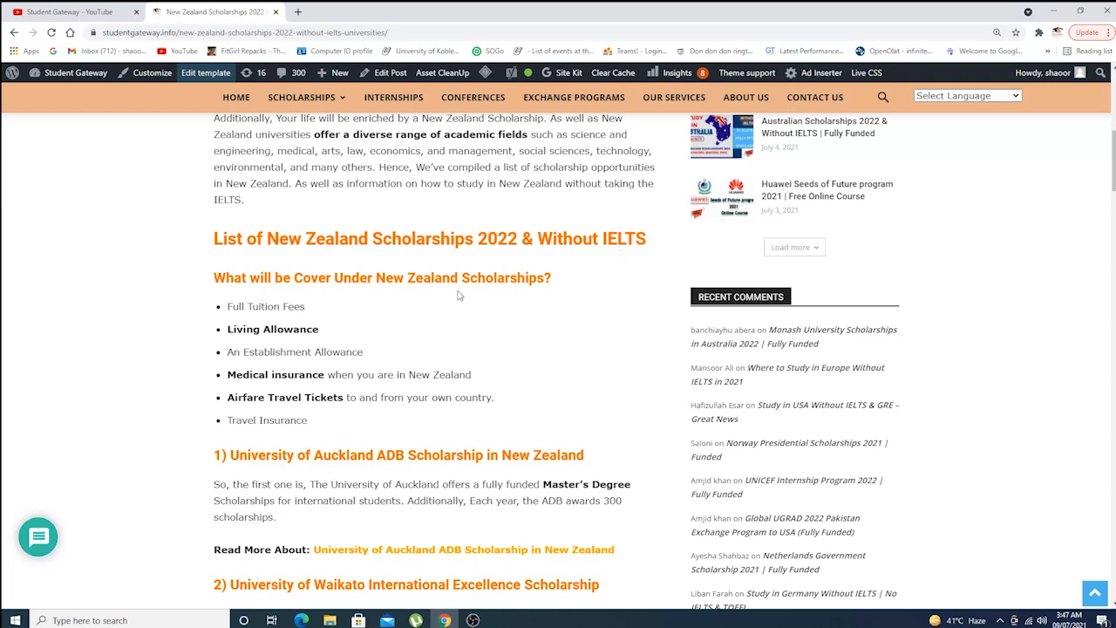
{"action": "scroll", "scroll_direction": "down", "scroll_amount": 3}
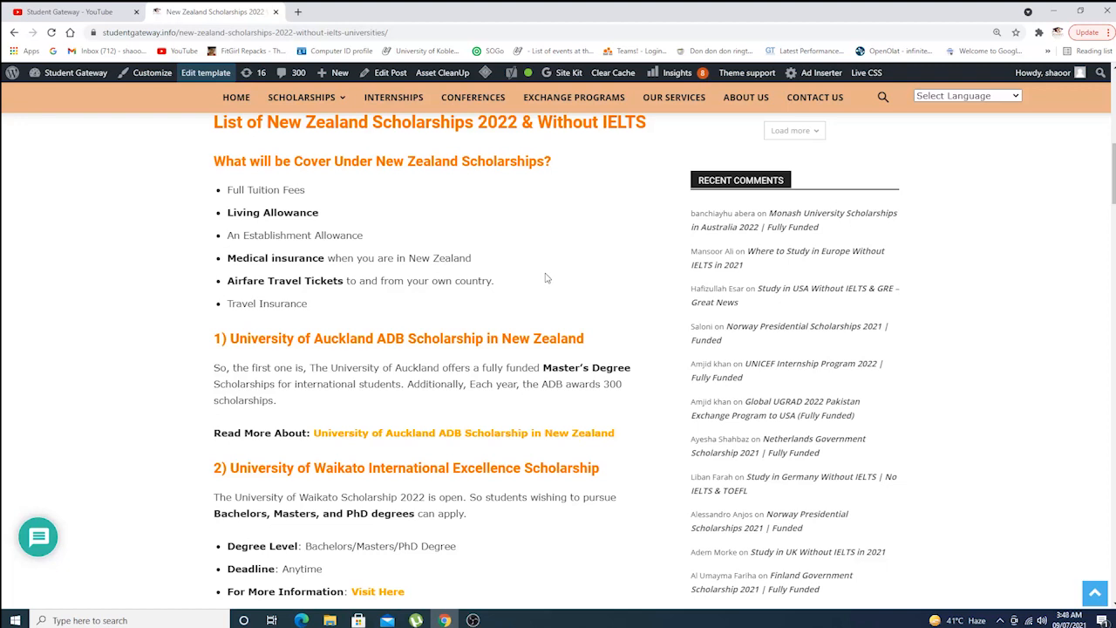
{"action": "scroll", "scroll_direction": "down", "scroll_amount": 3}
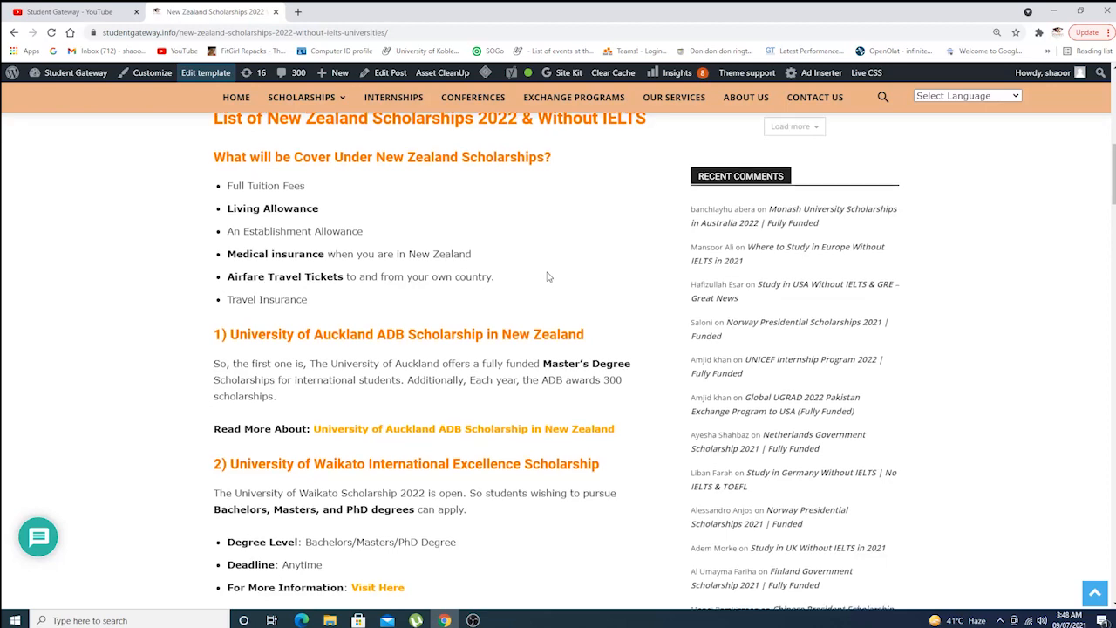
{"action": "scroll", "scroll_direction": "down", "scroll_amount": 3}
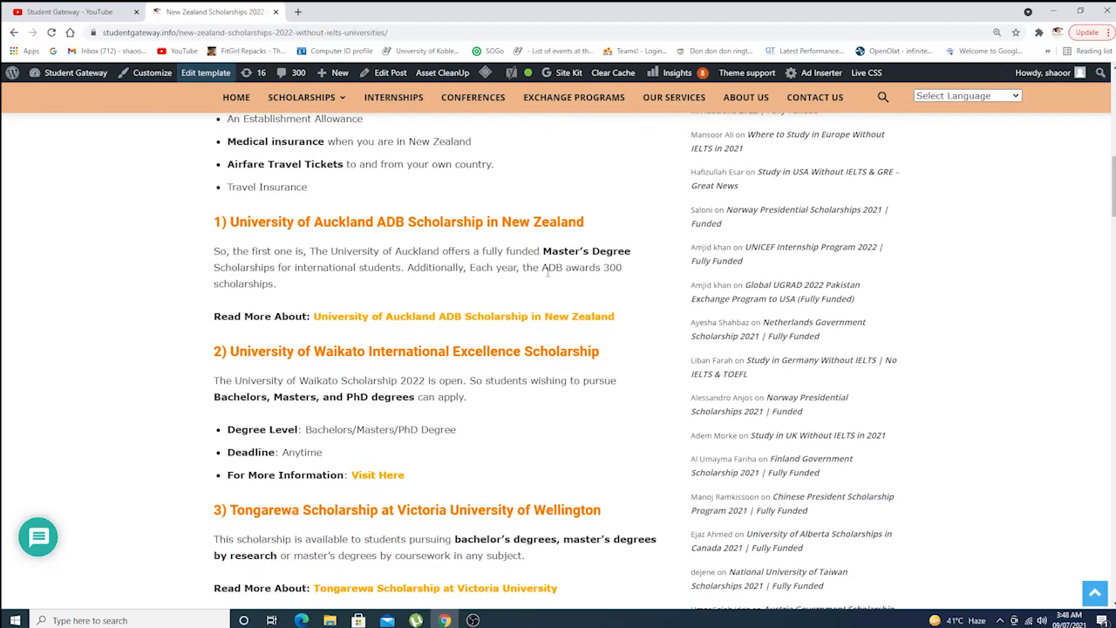
{"action": "scroll", "scroll_direction": "down", "scroll_amount": 3}
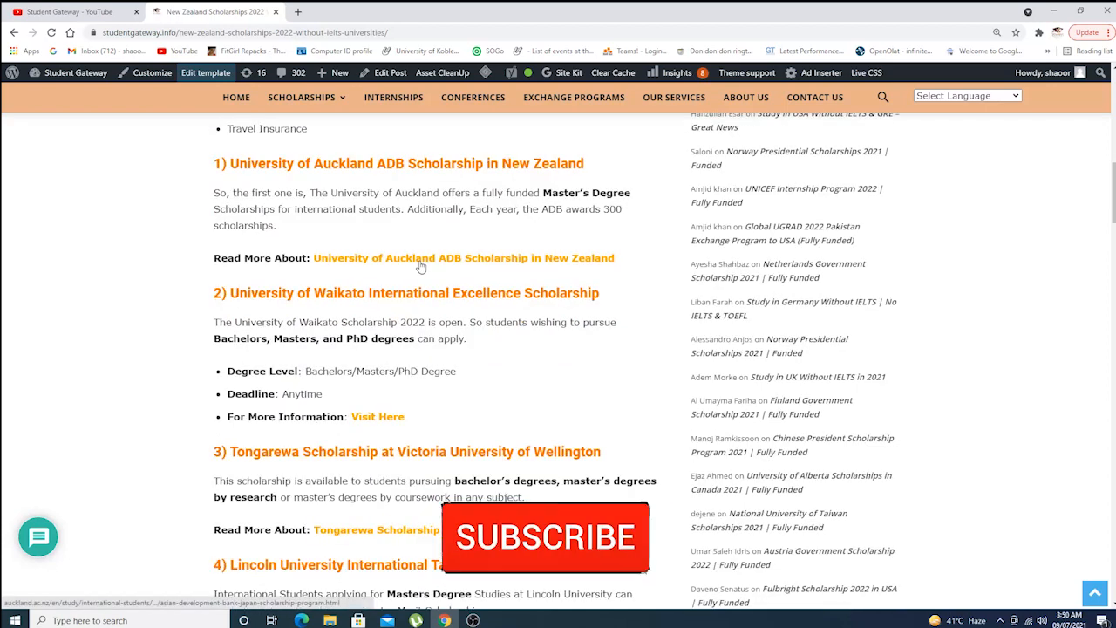
- Open and skim the University of Auckland ADB Scholarship page, then return to the article
{"action": "left_click", "coordinate": [462, 257]}
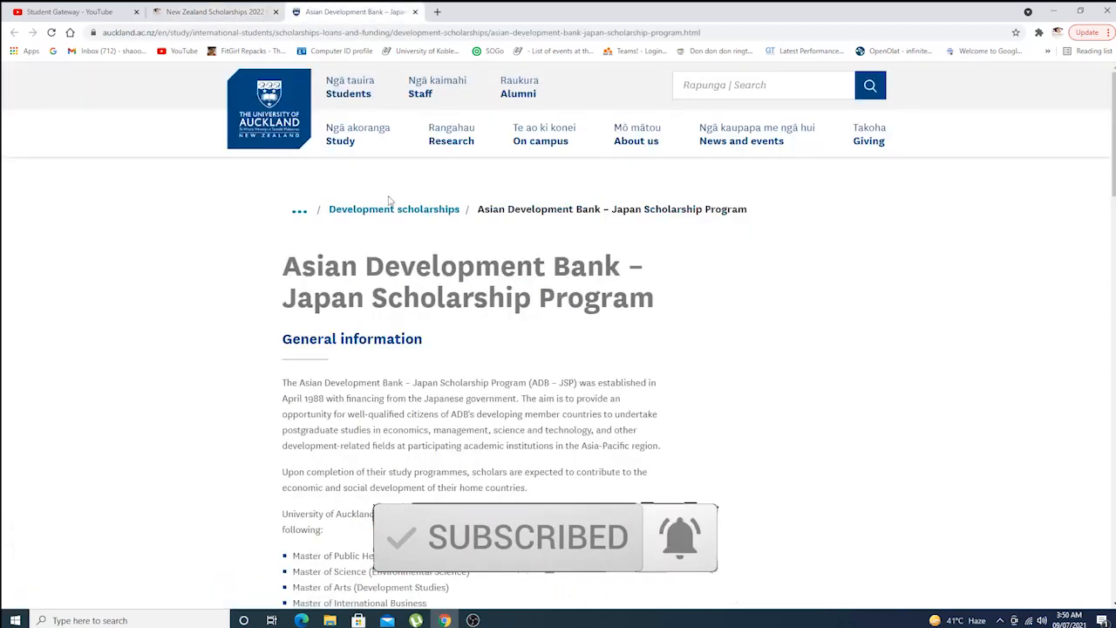
{"action": "scroll", "scroll_direction": "down", "scroll_amount": 3}
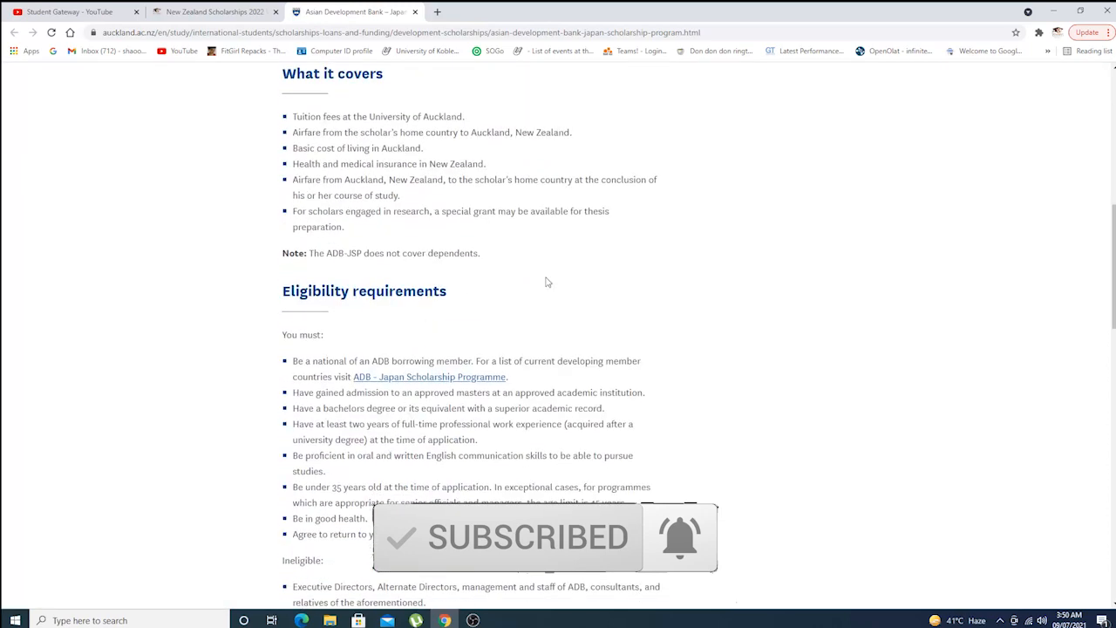
{"action": "scroll", "scroll_direction": "down", "scroll_amount": 3}
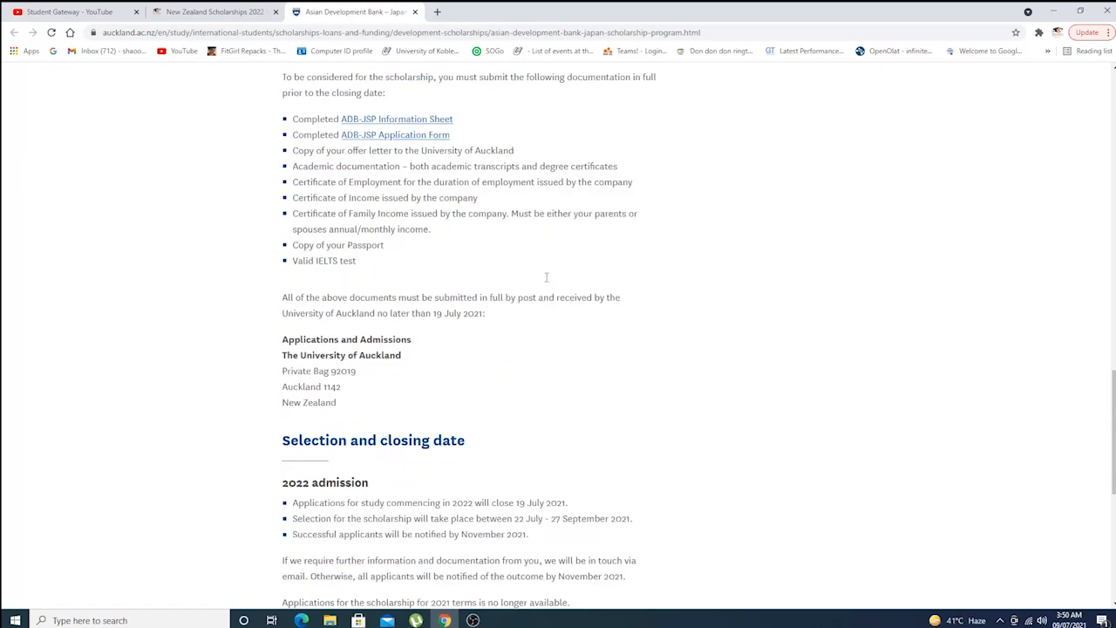
{"action": "left_click", "coordinate": [209, 11]}
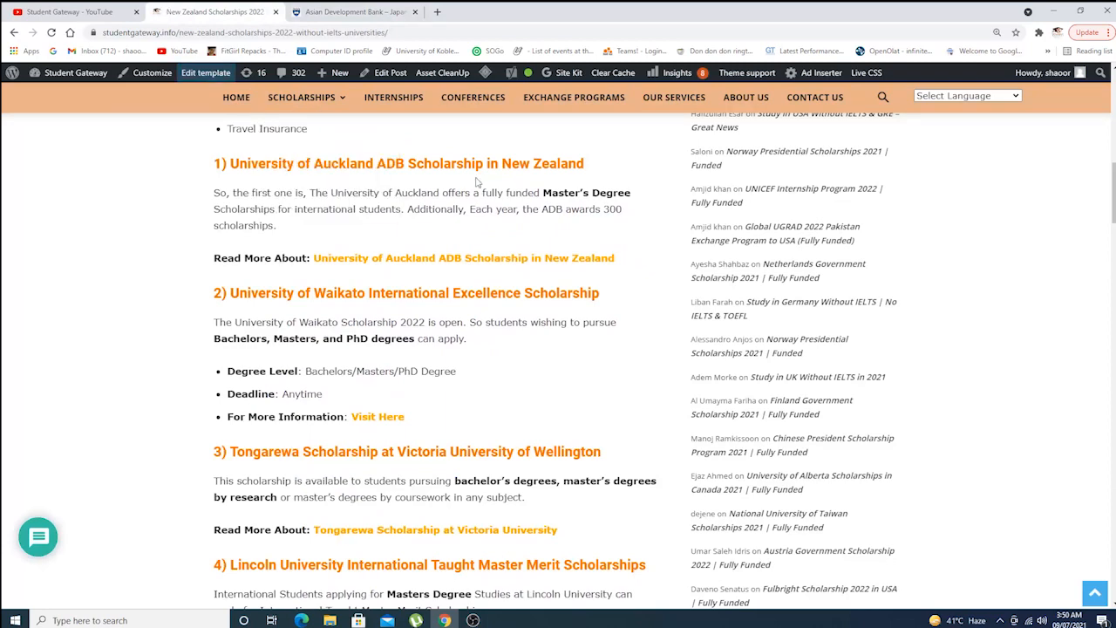
- Scroll the article and open the Tongarewa Scholarship at Victoria University link in a new tab
{"action": "scroll", "scroll_direction": "down", "scroll_amount": 3}
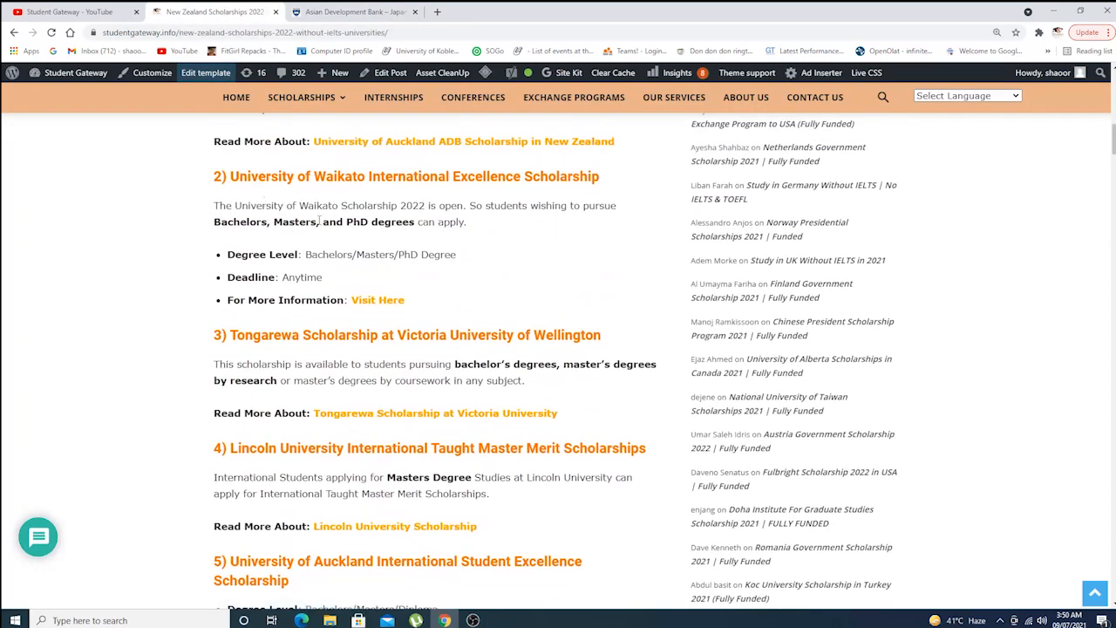
{"action": "mouse_move", "coordinate": [288, 241]}
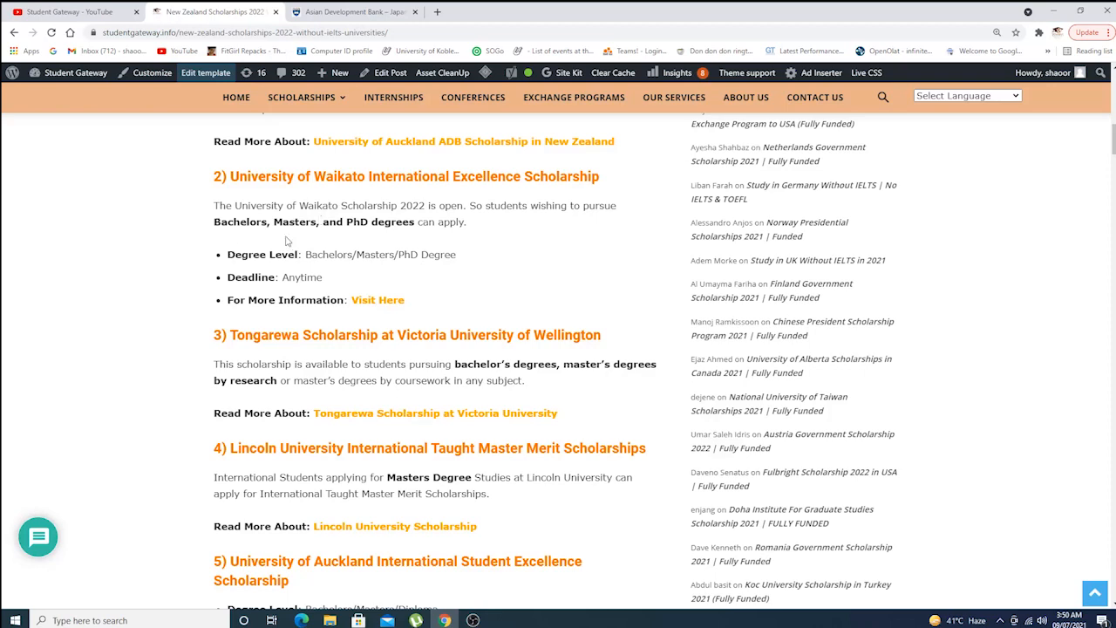
{"action": "mouse_move", "coordinate": [378, 299]}
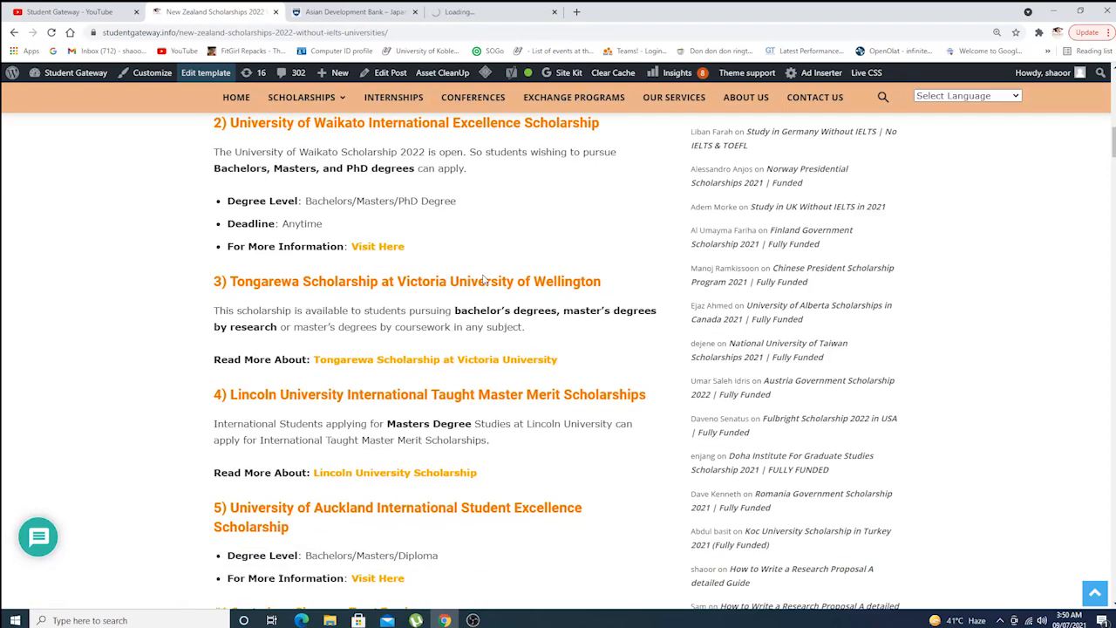
{"action": "scroll", "scroll_direction": "down", "scroll_amount": 3}
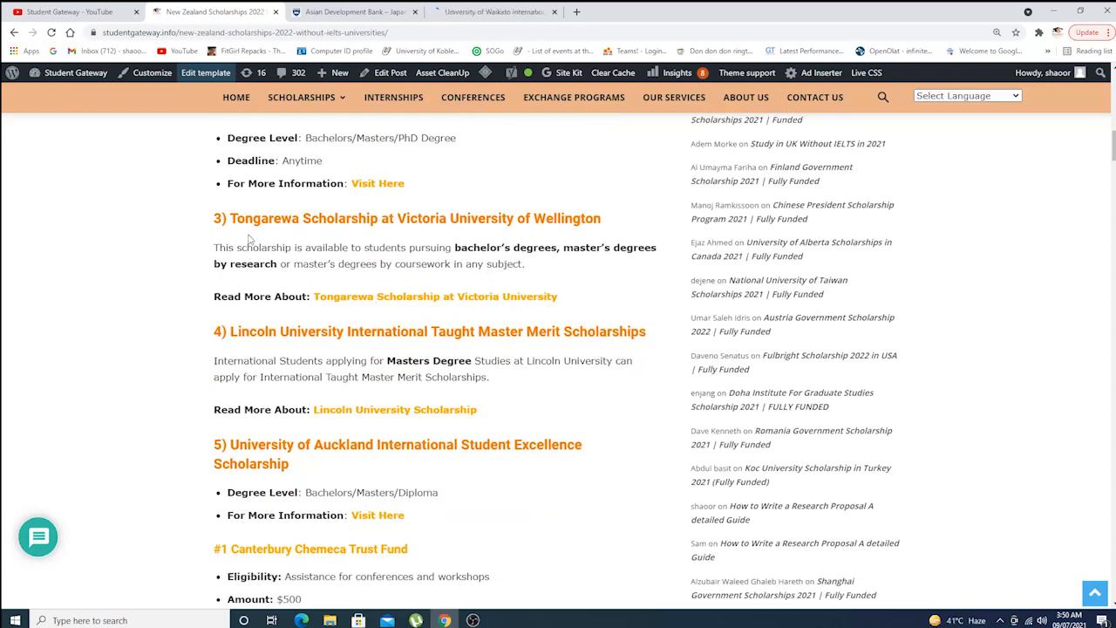
{"action": "mouse_move", "coordinate": [428, 260]}
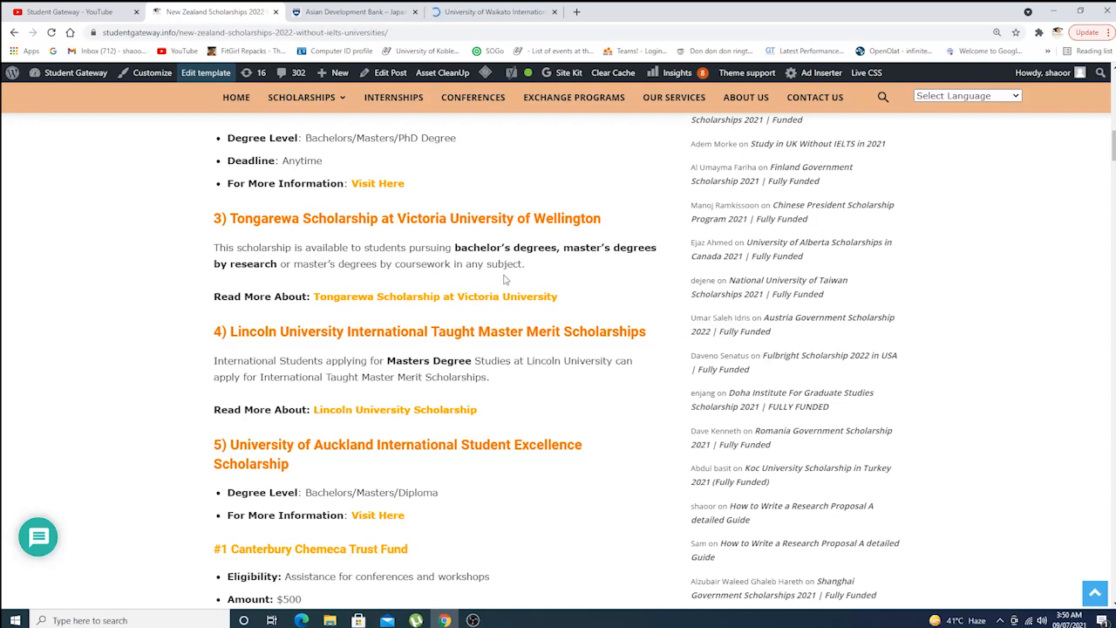
{"action": "mouse_move", "coordinate": [372, 309]}
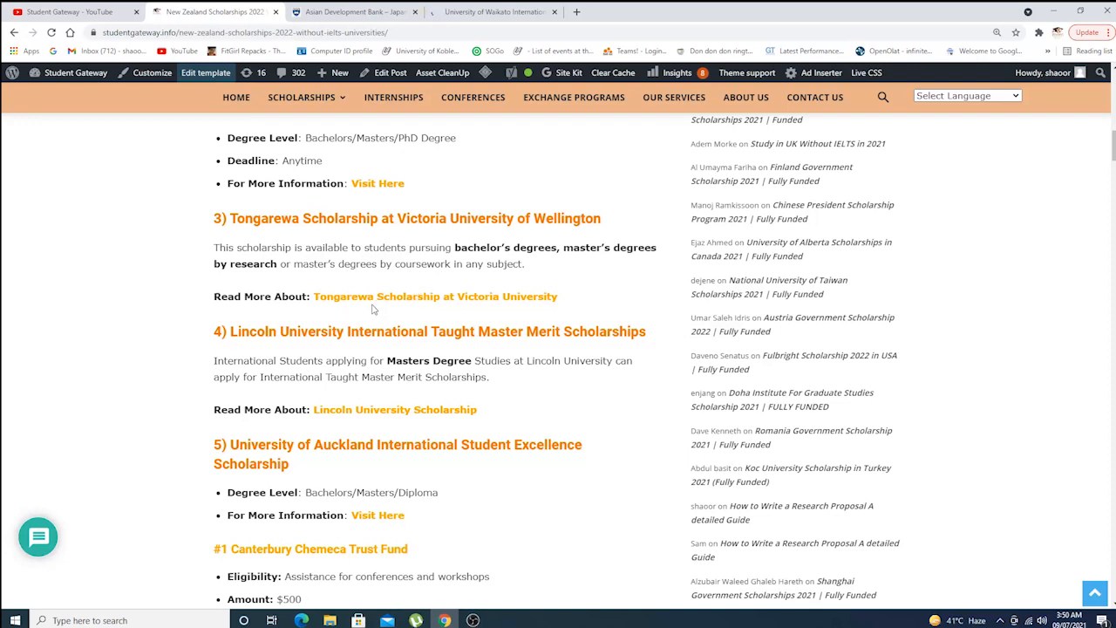
{"action": "left_click", "coordinate": [435, 296]}
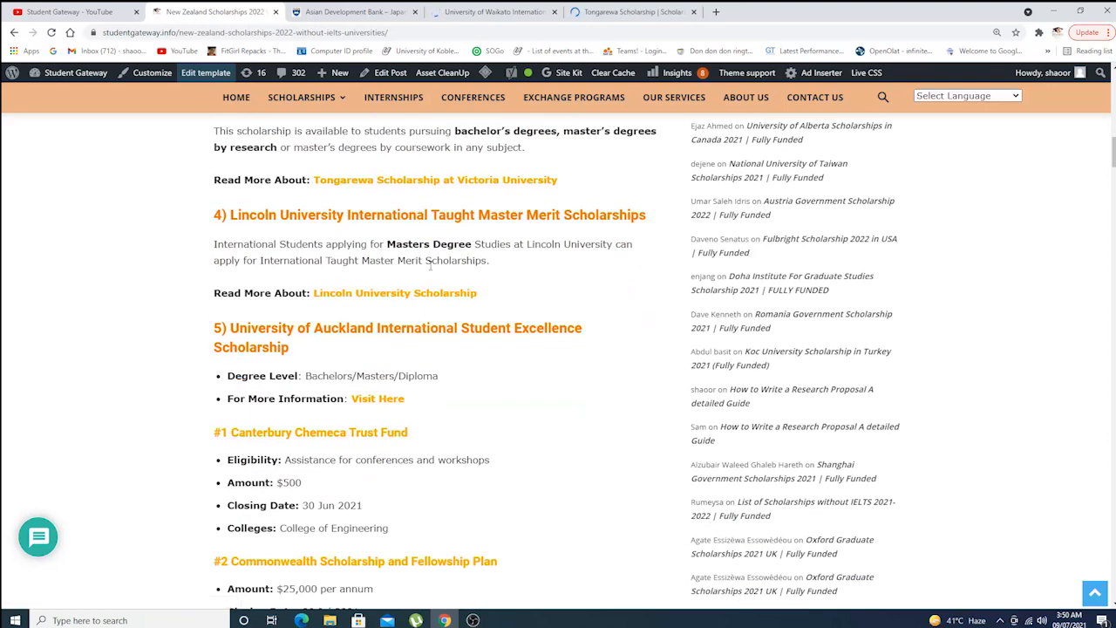
{"action": "mouse_move", "coordinate": [592, 282]}
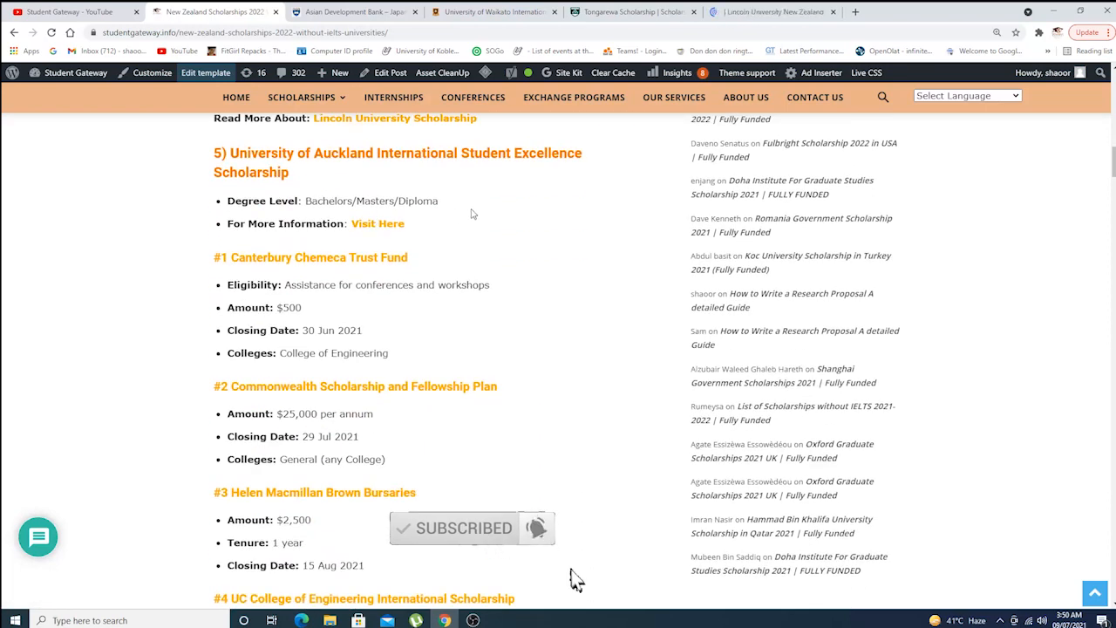
{"action": "mouse_move", "coordinate": [379, 223]}
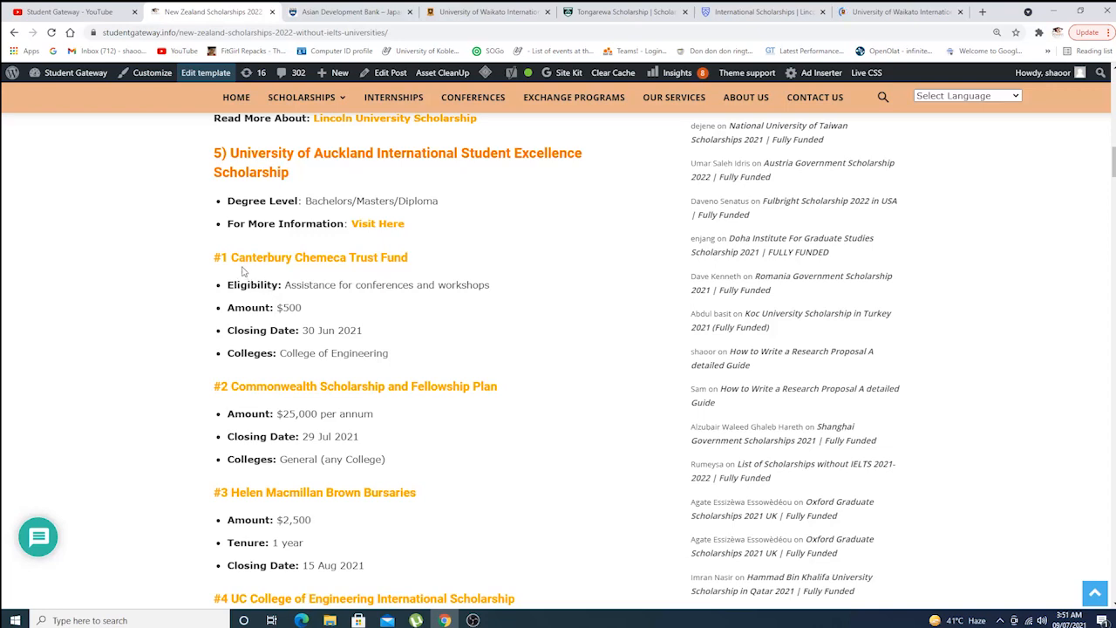
{"action": "mouse_move", "coordinate": [426, 269]}
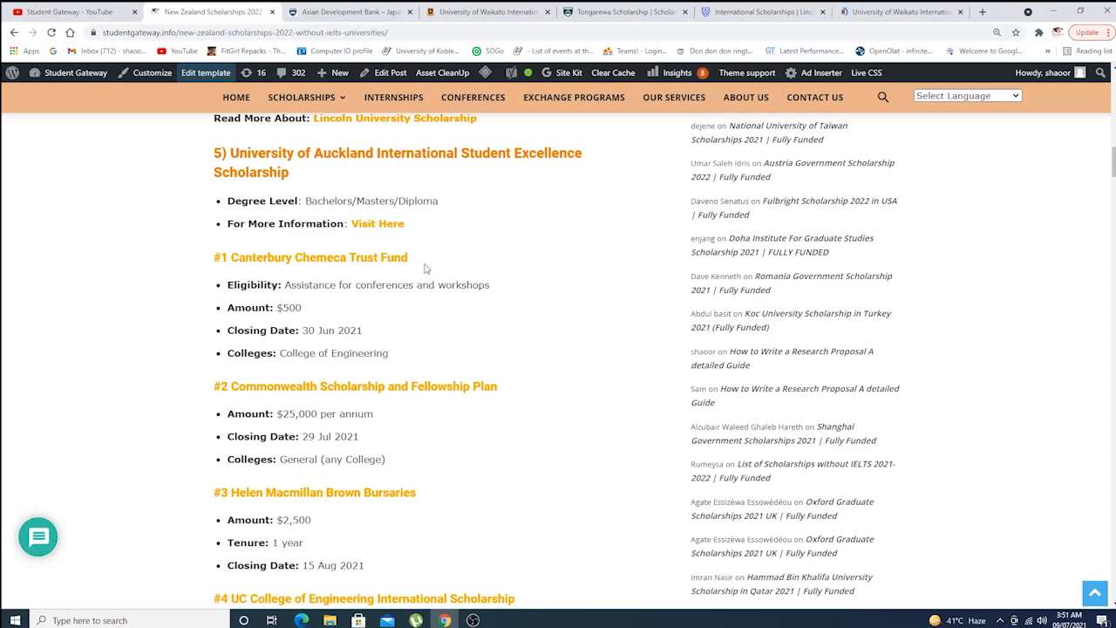
- Scroll through the 'Best Universities to Study in New Zealand without IELTS' section to the share buttons
{"action": "scroll", "scroll_direction": "down", "scroll_amount": 3}
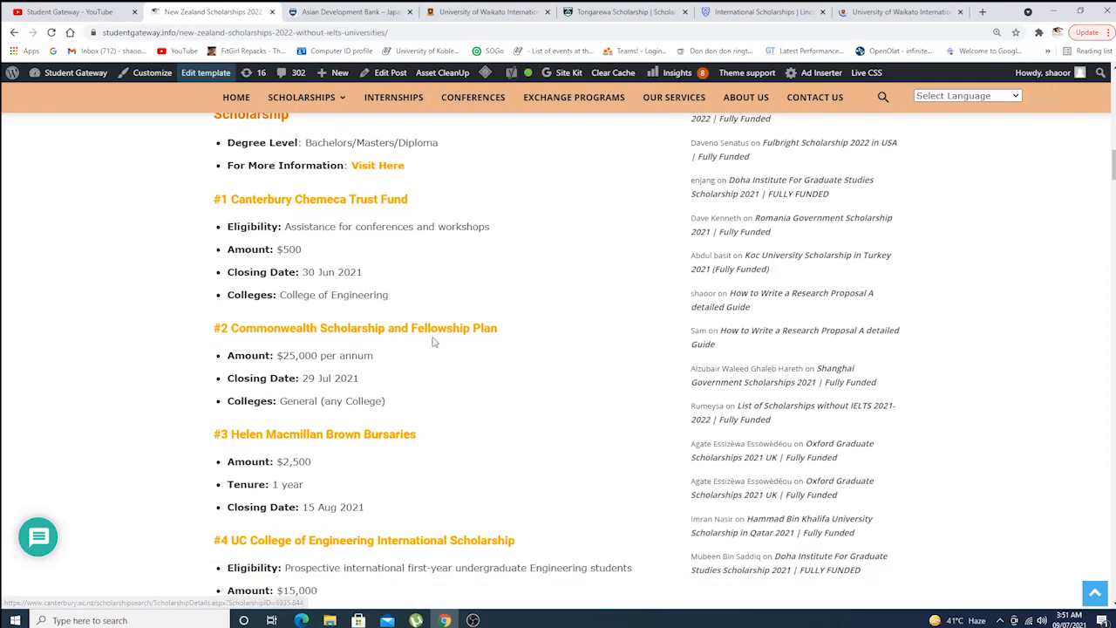
{"action": "scroll", "scroll_direction": "down", "scroll_amount": 3}
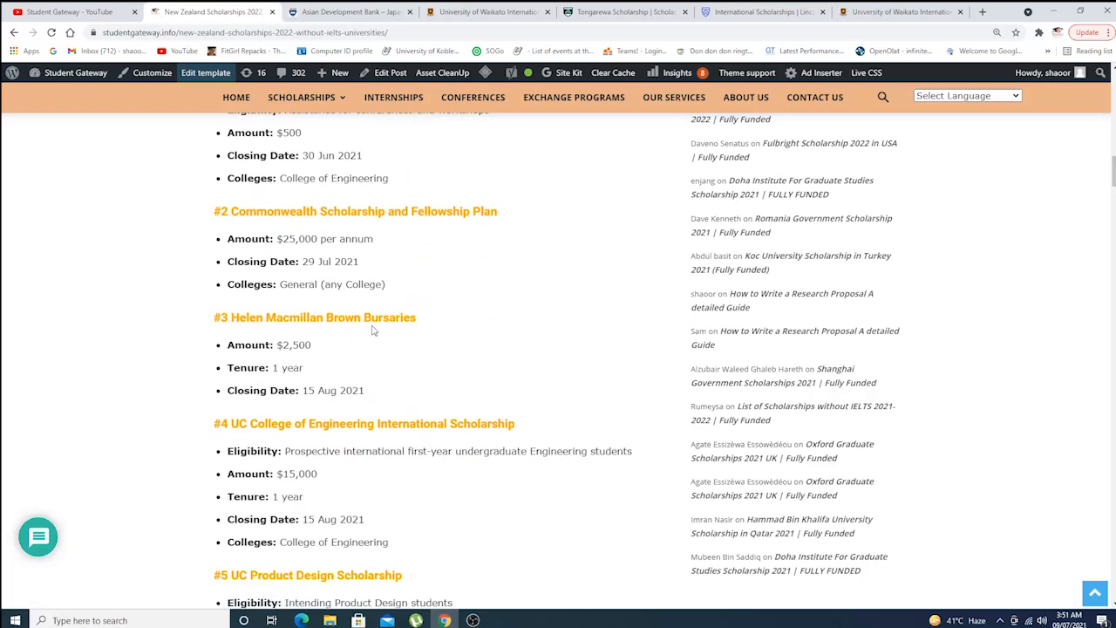
{"action": "scroll", "scroll_direction": "down", "scroll_amount": 3}
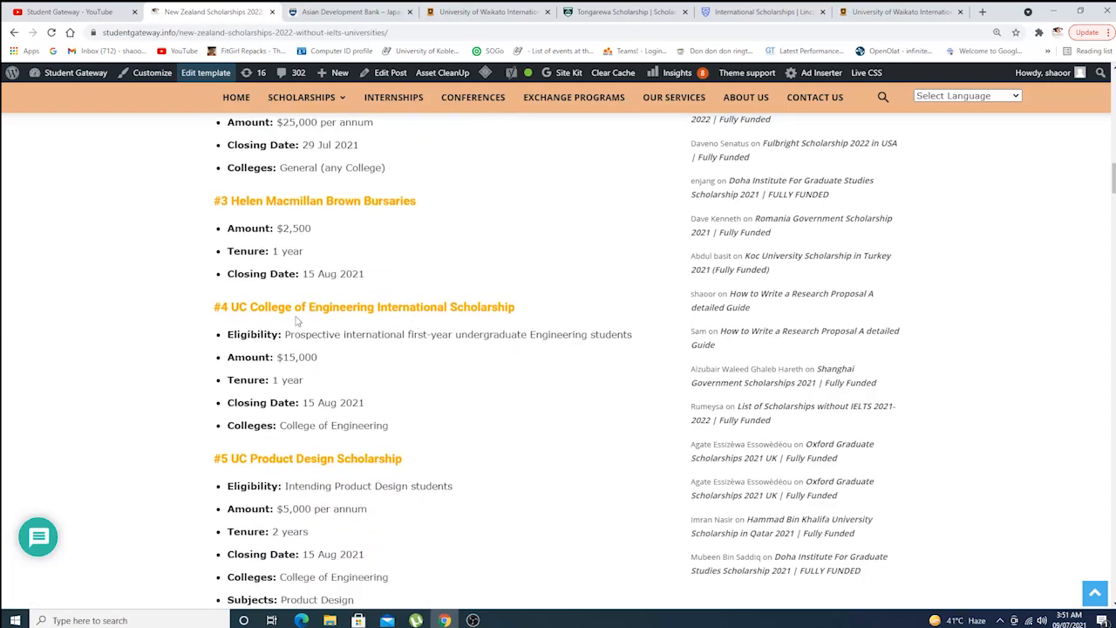
{"action": "scroll", "scroll_direction": "down", "scroll_amount": 3}
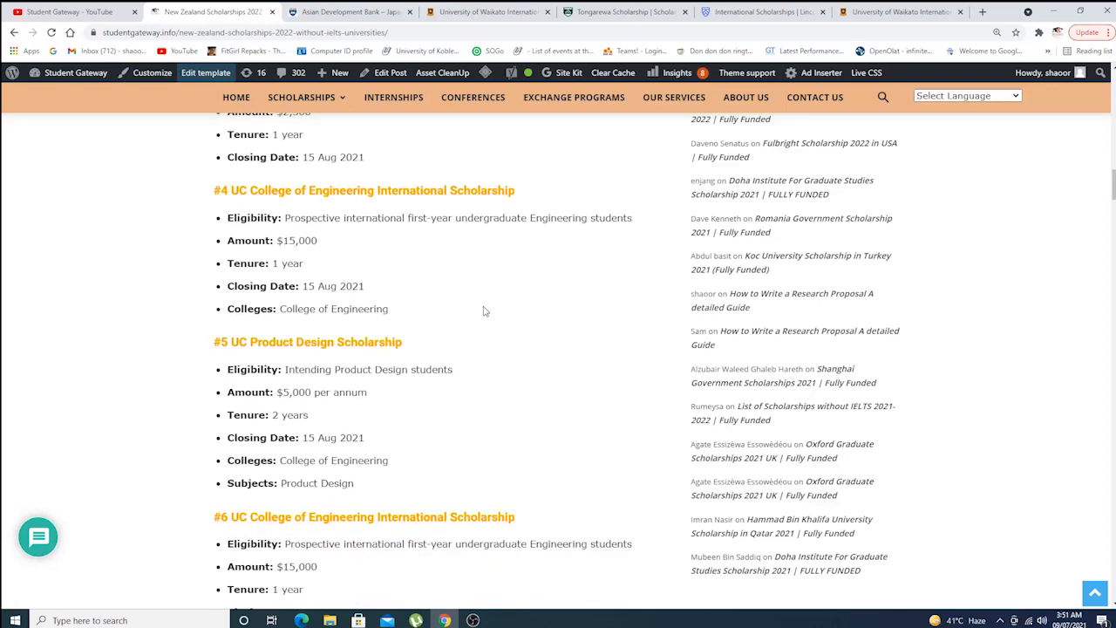
{"action": "mouse_move", "coordinate": [382, 353]}
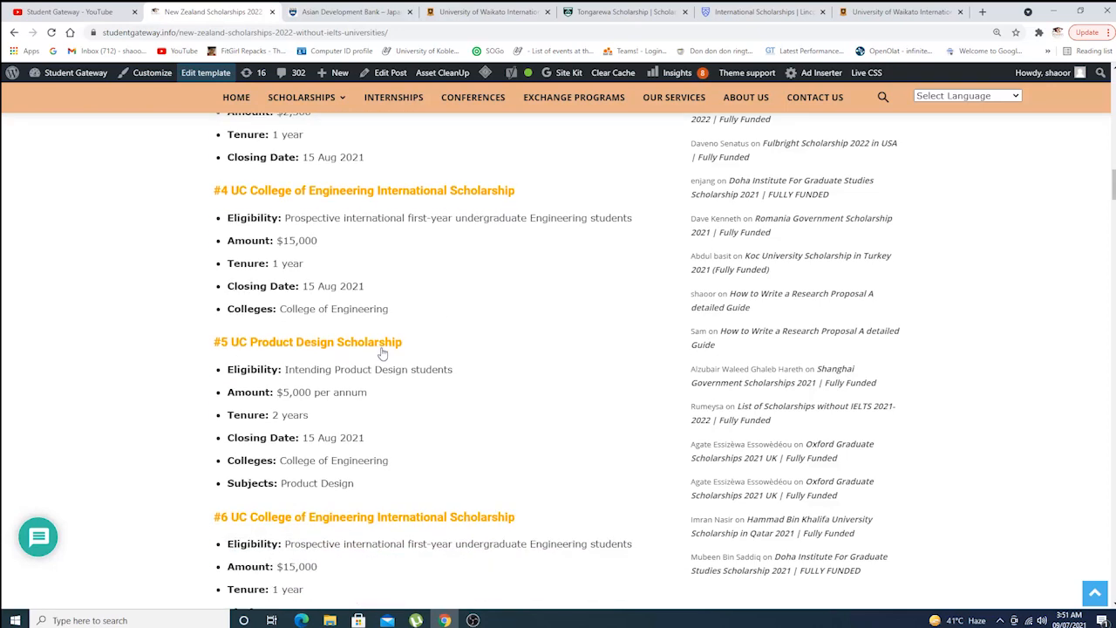
{"action": "scroll", "scroll_direction": "down", "scroll_amount": 3}
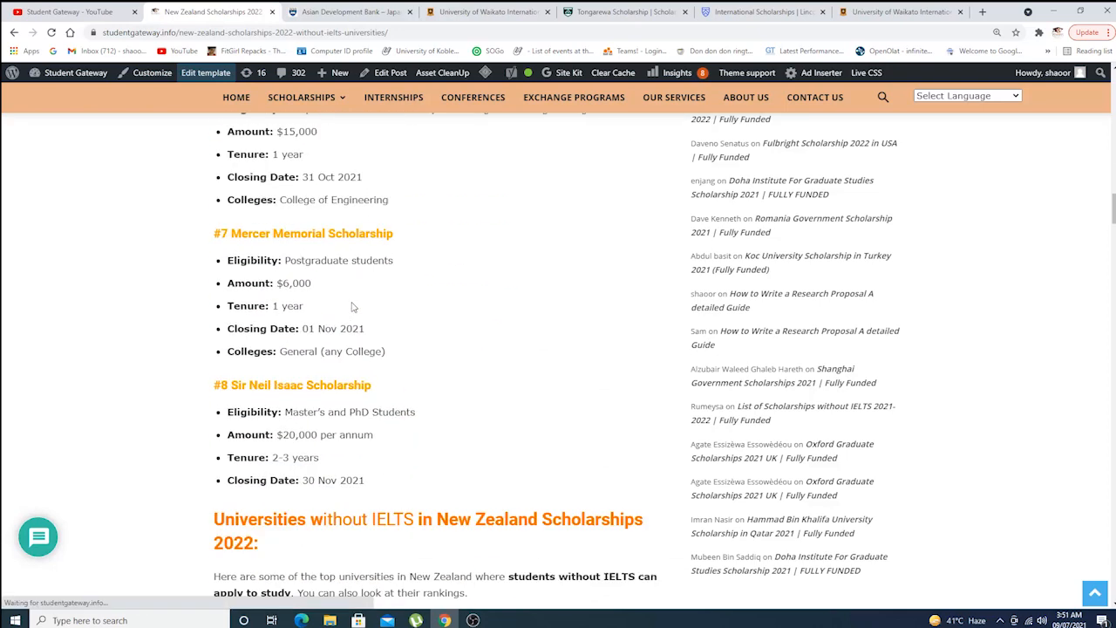
{"action": "scroll", "scroll_direction": "down", "scroll_amount": 3}
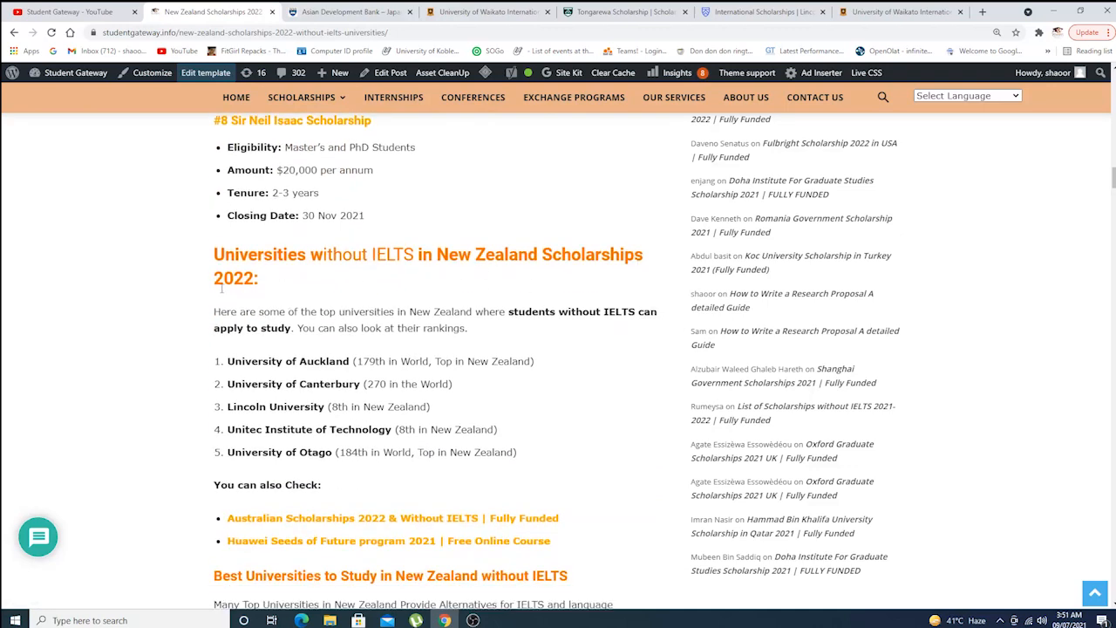
{"action": "mouse_move", "coordinate": [426, 322]}
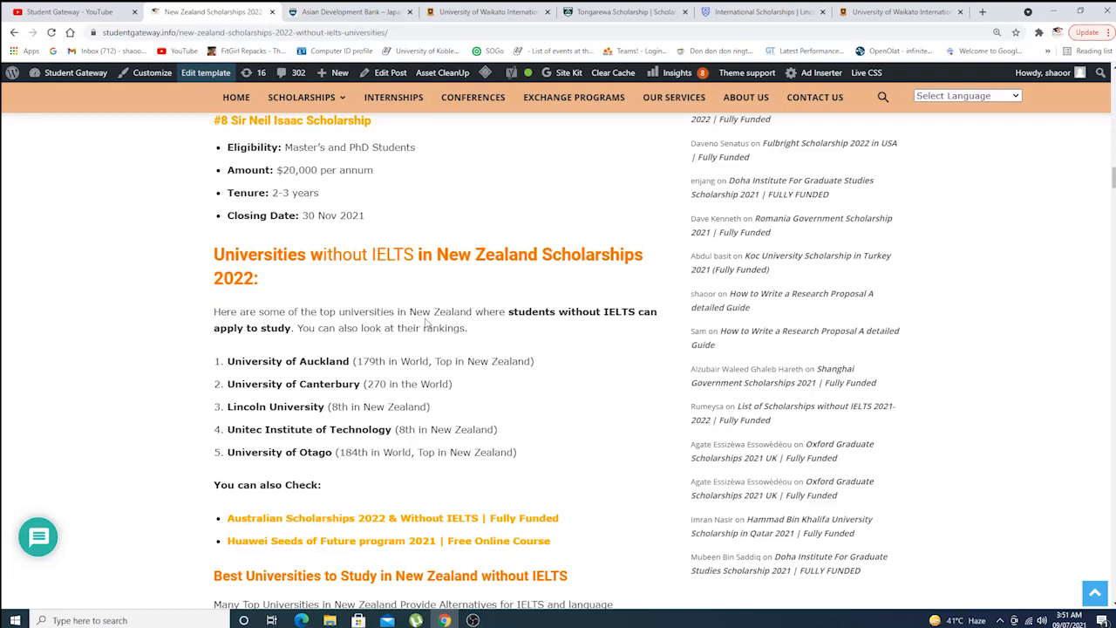
{"action": "mouse_move", "coordinate": [633, 317]}
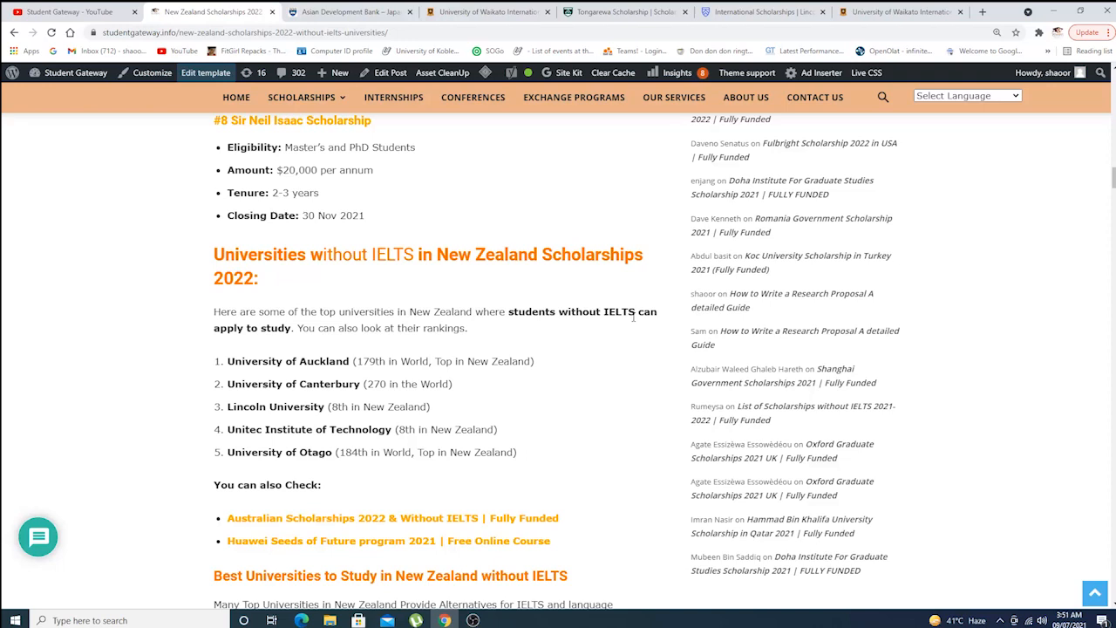
{"action": "scroll", "scroll_direction": "down", "scroll_amount": 3}
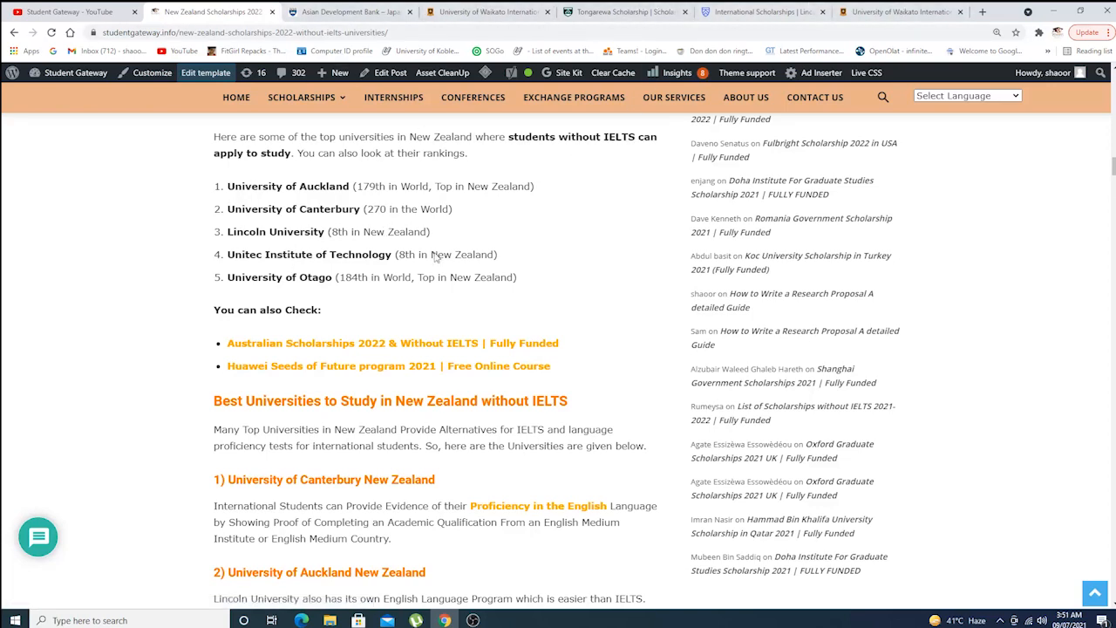
{"action": "scroll", "scroll_direction": "down", "scroll_amount": 3}
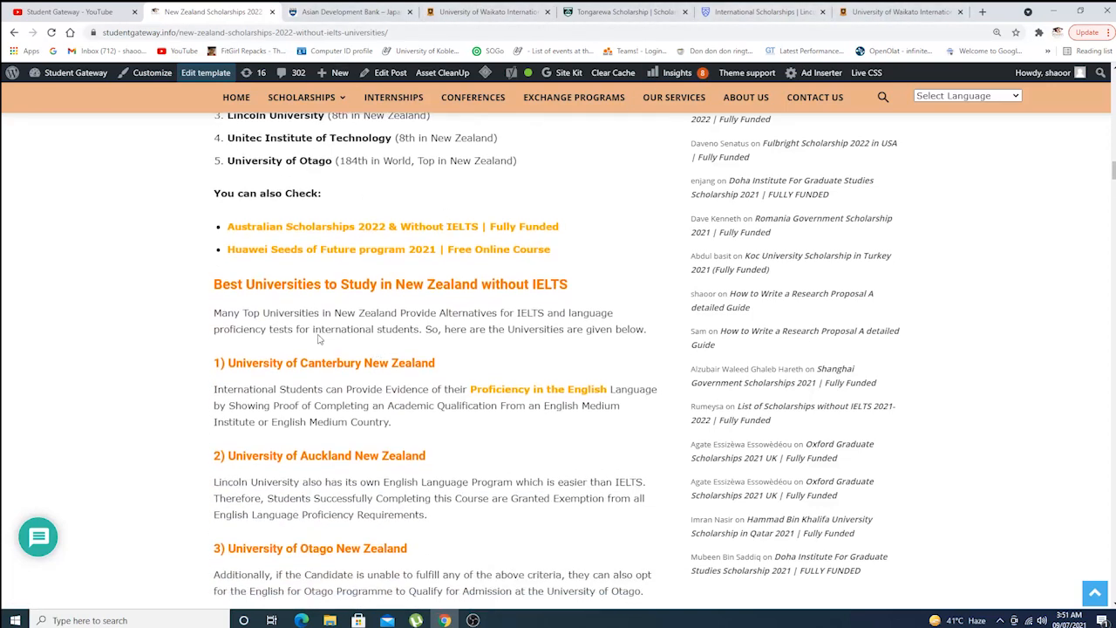
{"action": "mouse_move", "coordinate": [575, 353]}
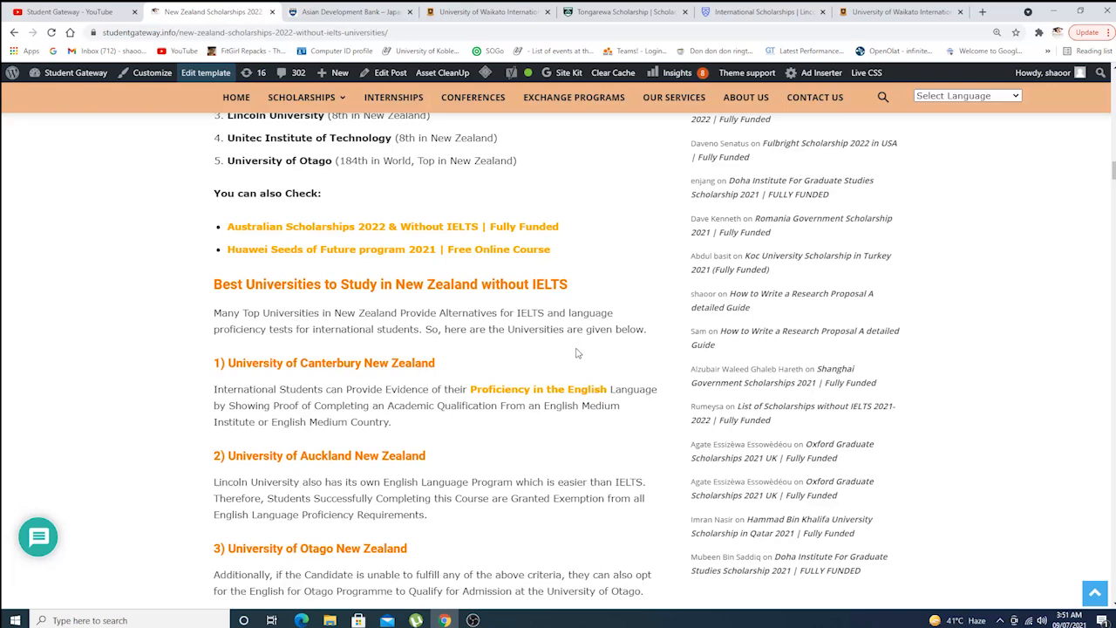
{"action": "scroll", "scroll_direction": "down", "scroll_amount": 3}
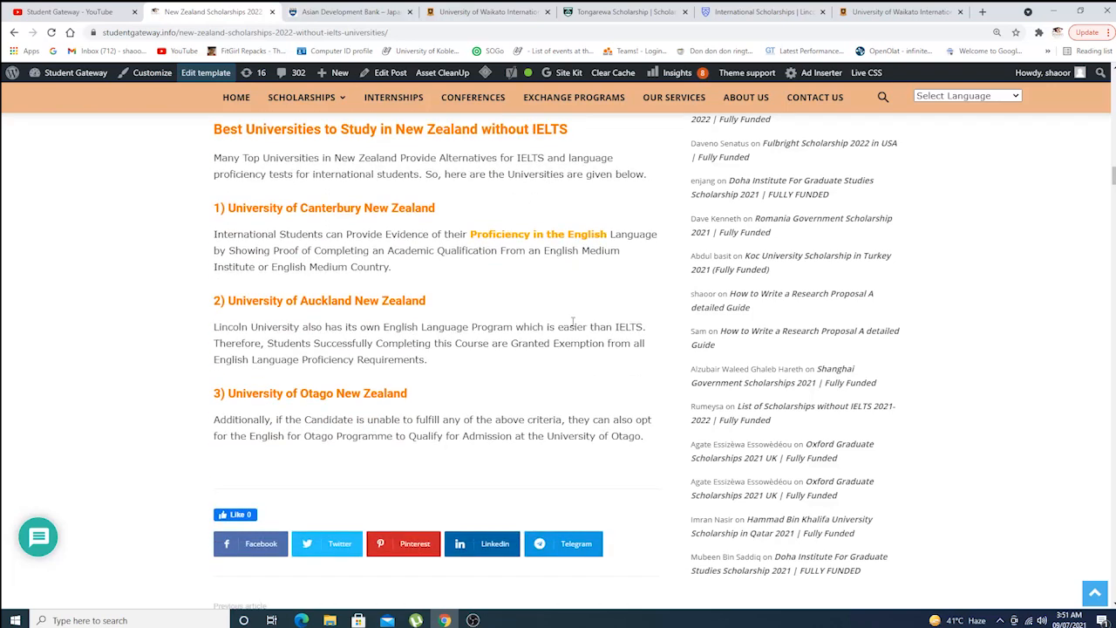
- Open the 'Proficiency in the English' link as a new 'What is English Proficiency' tab
{"action": "scroll", "scroll_direction": "down", "scroll_amount": 3}
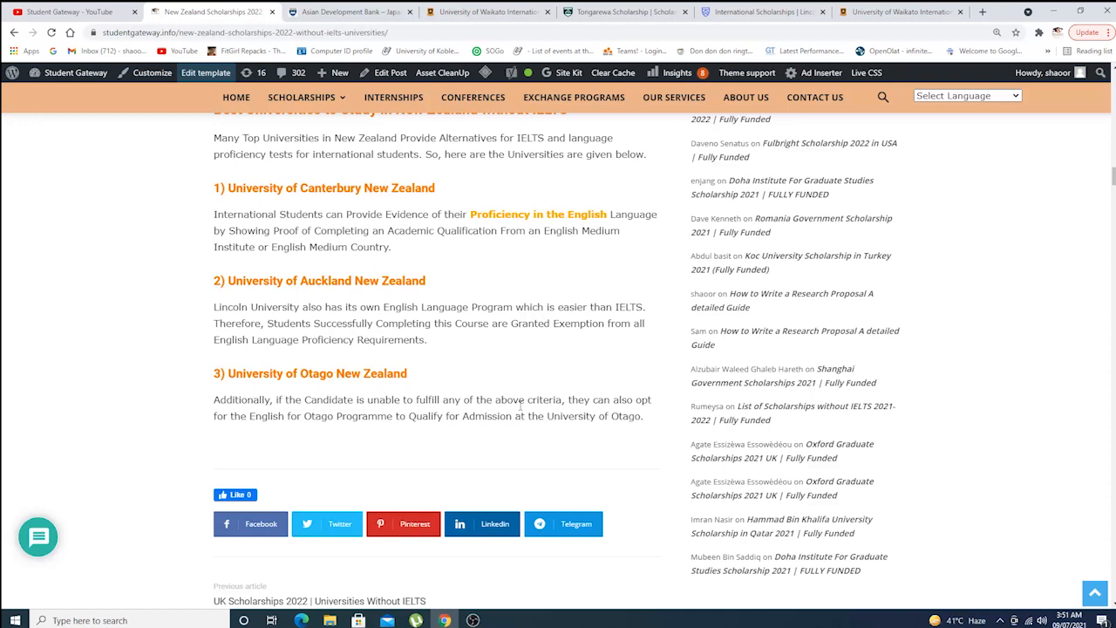
{"action": "mouse_move", "coordinate": [532, 220]}
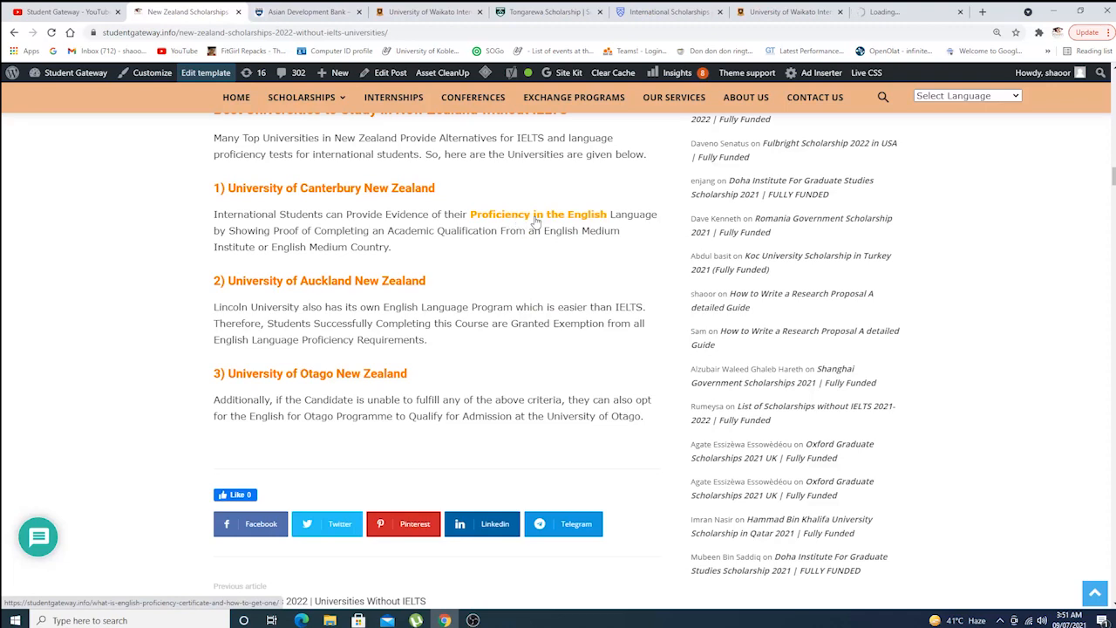
{"action": "left_click", "coordinate": [538, 213]}
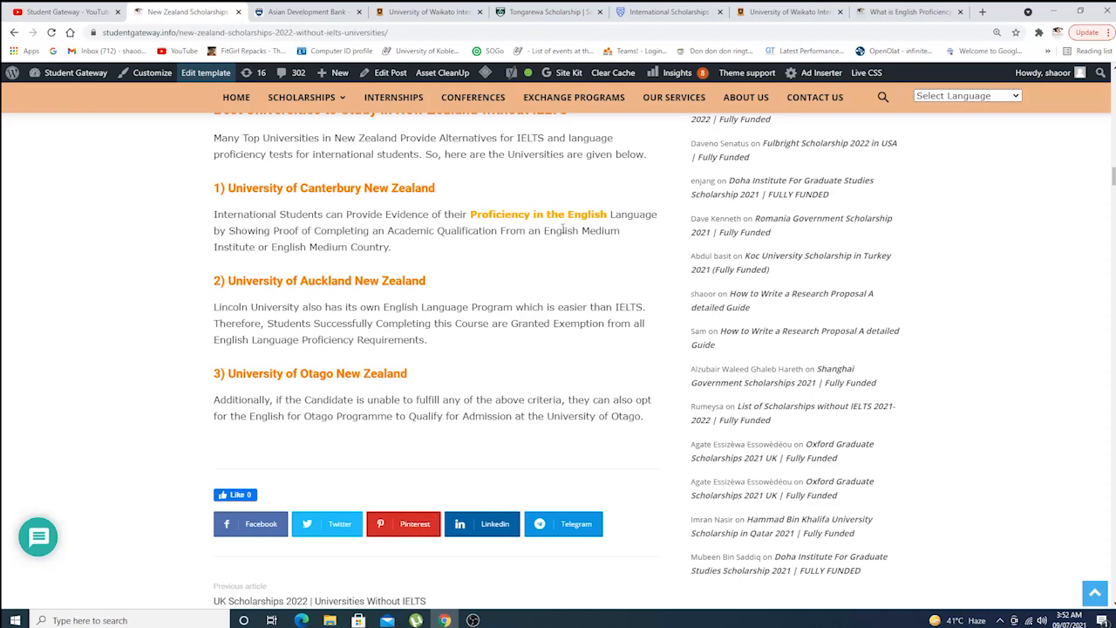
- Scroll up the Auckland ADB–Japan scholarship page, then switch to the Student Gateway YouTube tab
{"action": "scroll", "scroll_direction": "up", "scroll_amount": 3}
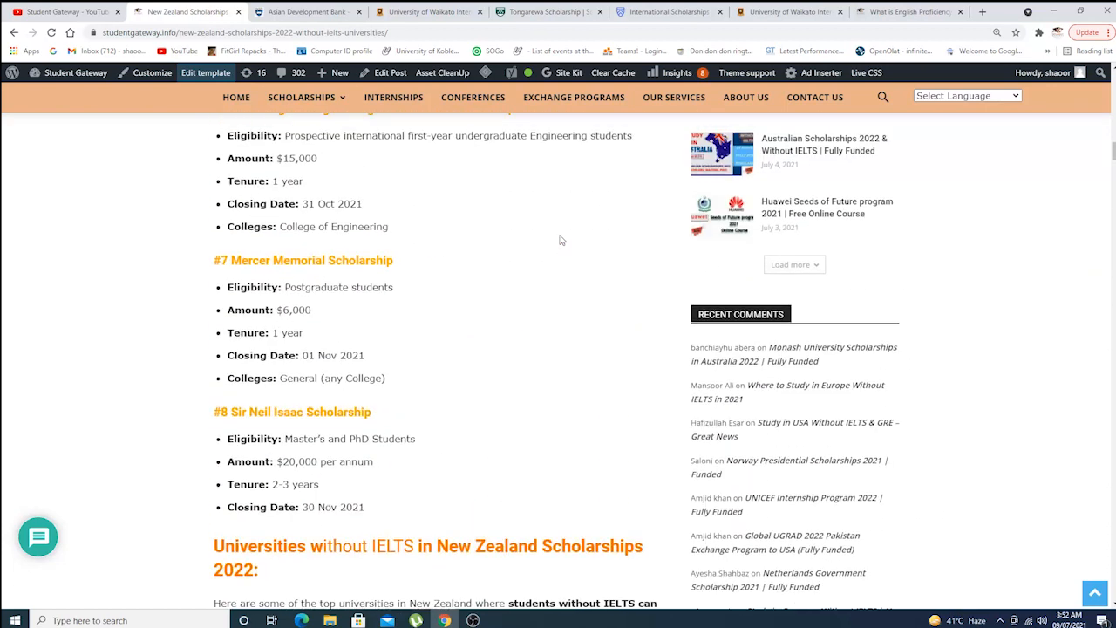
{"action": "scroll", "scroll_direction": "up", "scroll_amount": 3}
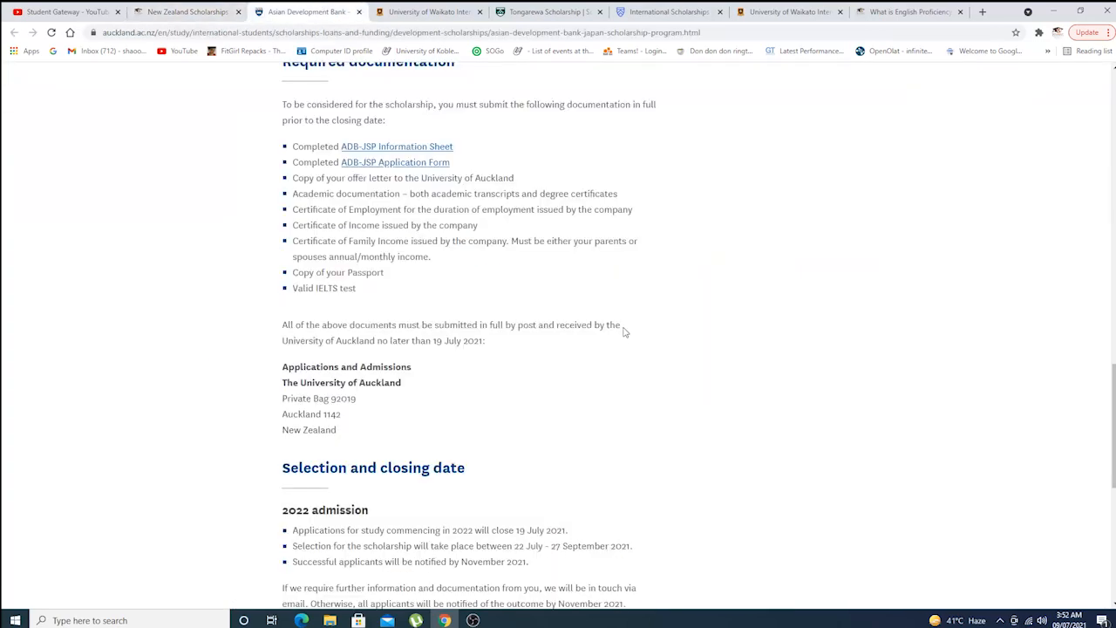
{"action": "scroll", "scroll_direction": "up", "scroll_amount": 3}
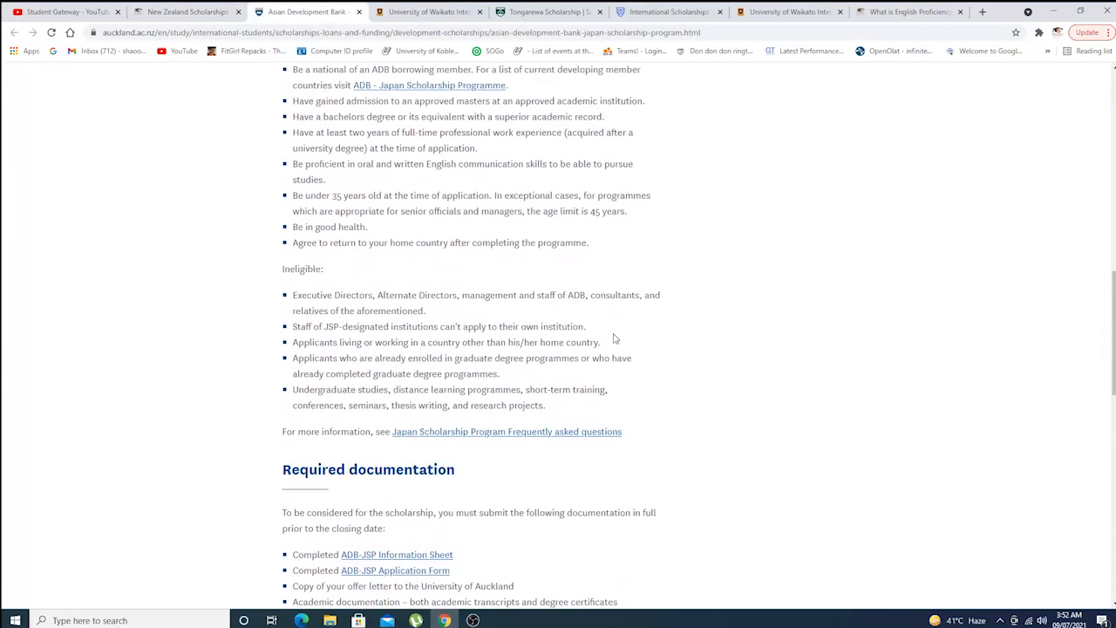
{"action": "left_click", "coordinate": [61, 11]}
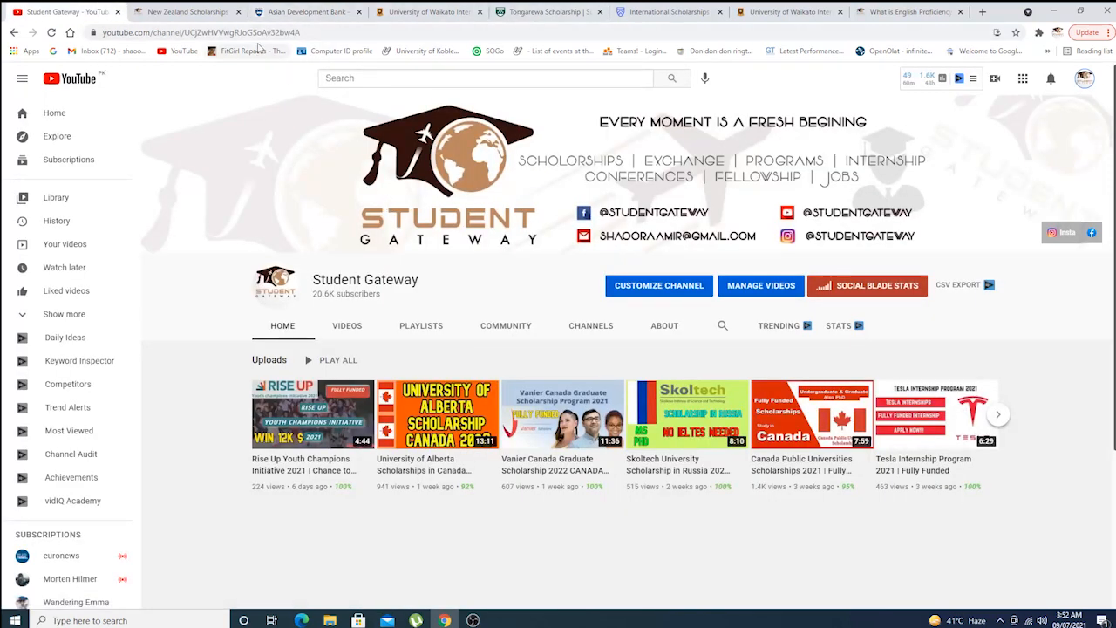
- Search the Student Gateway channel for 'asian'
{"action": "left_click", "coordinate": [722, 325]}
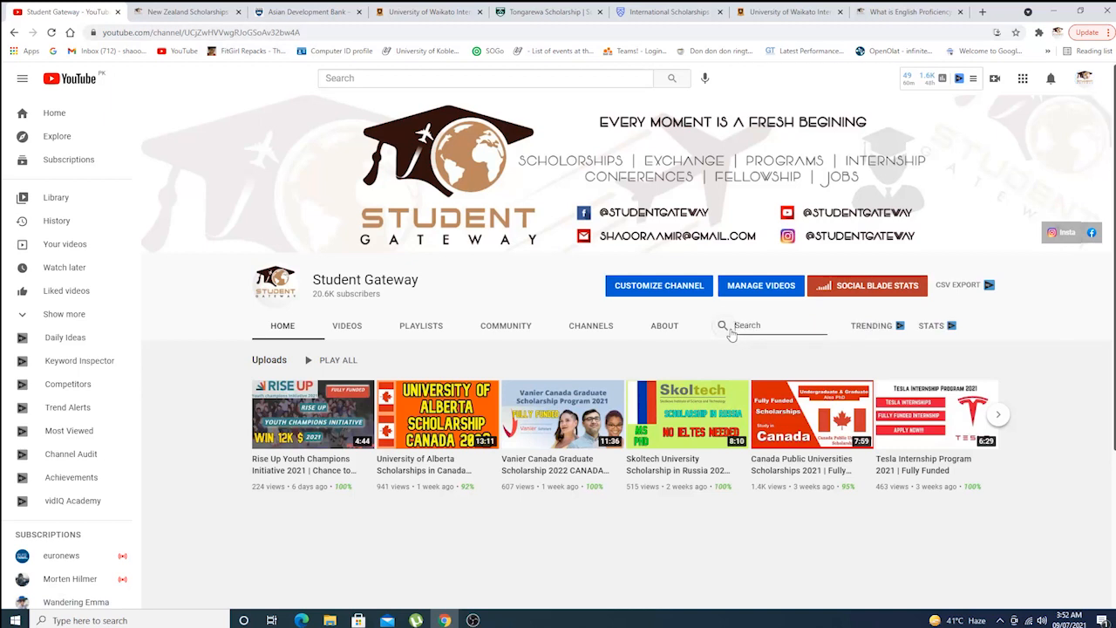
{"action": "type", "text": "asian"}
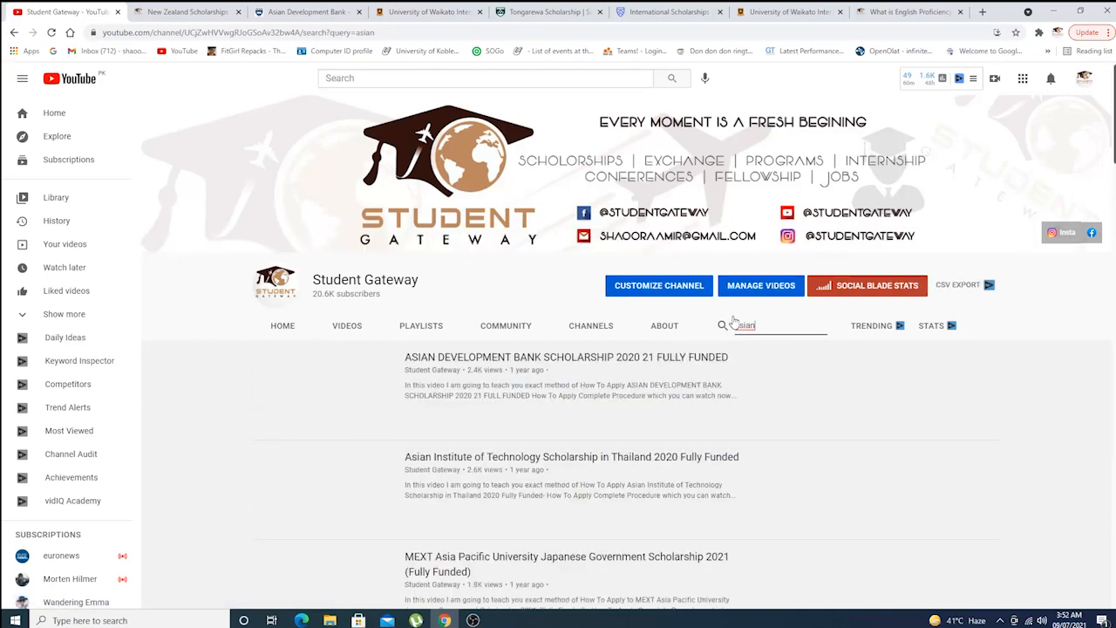
- Glance at the New Zealand scholarships article tab, then return to the 'asian' search results
{"action": "scroll", "scroll_direction": "down", "scroll_amount": 3}
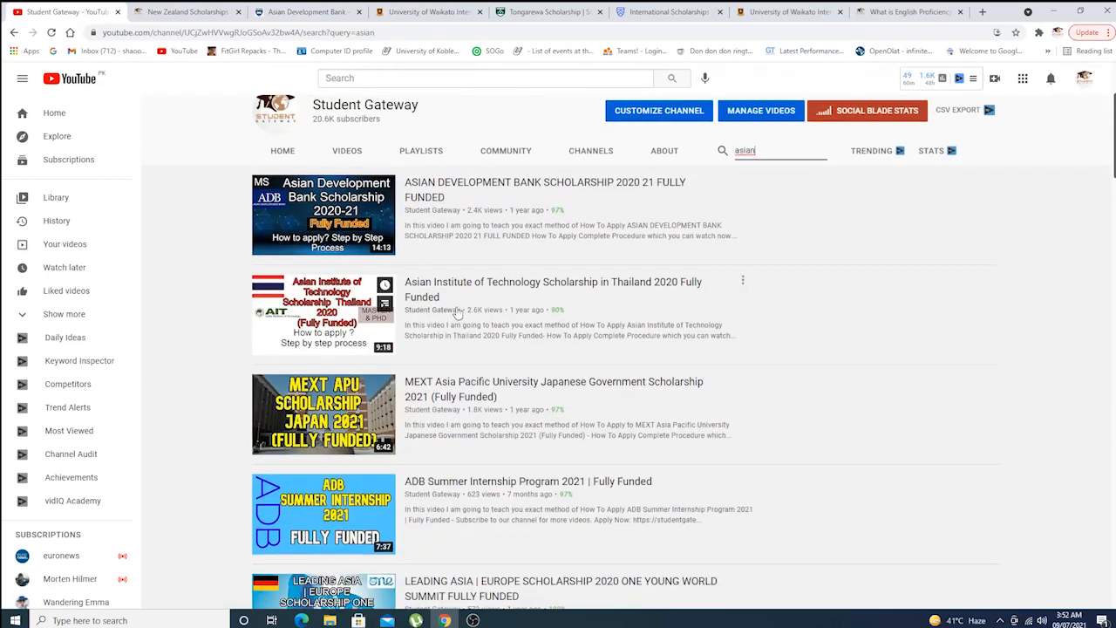
{"action": "scroll", "scroll_direction": "up", "scroll_amount": 3}
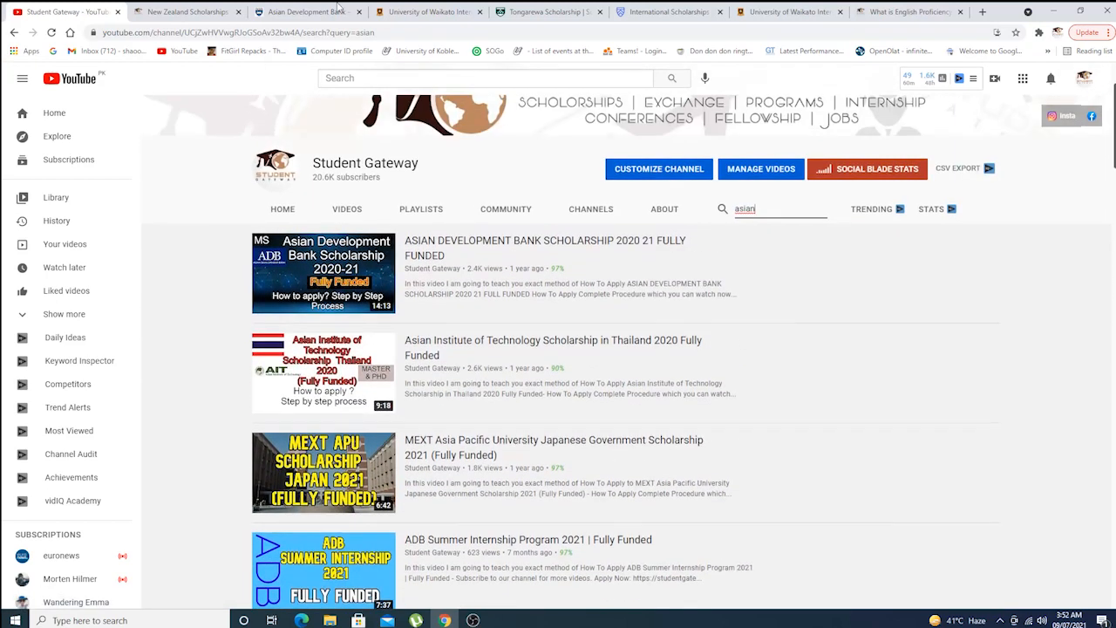
{"action": "left_click", "coordinate": [183, 12]}
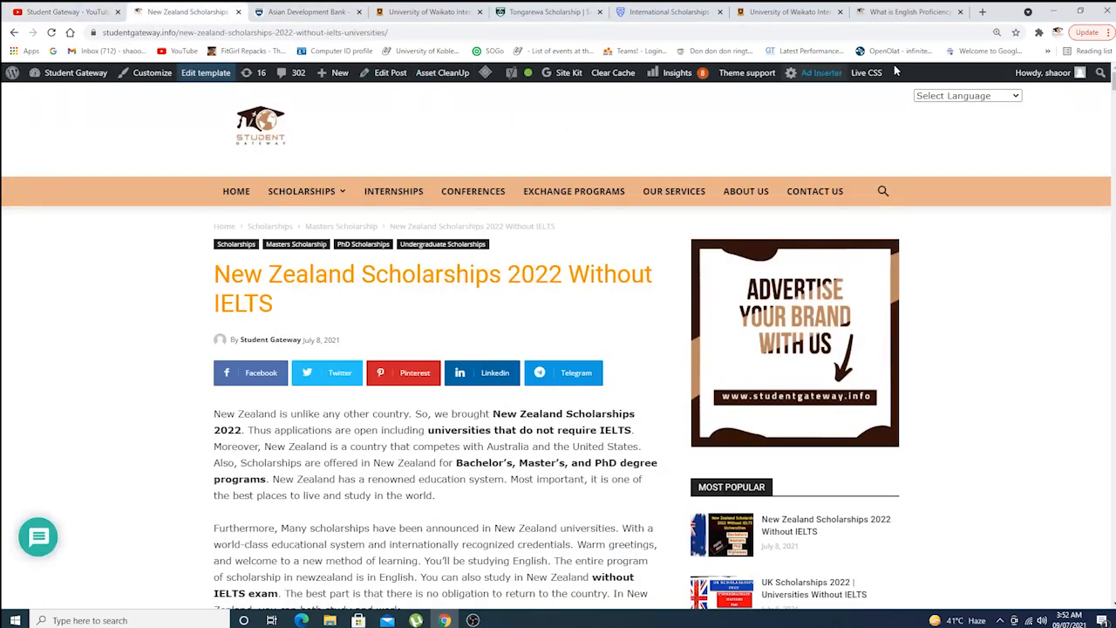
{"action": "mouse_move", "coordinate": [894, 50]}
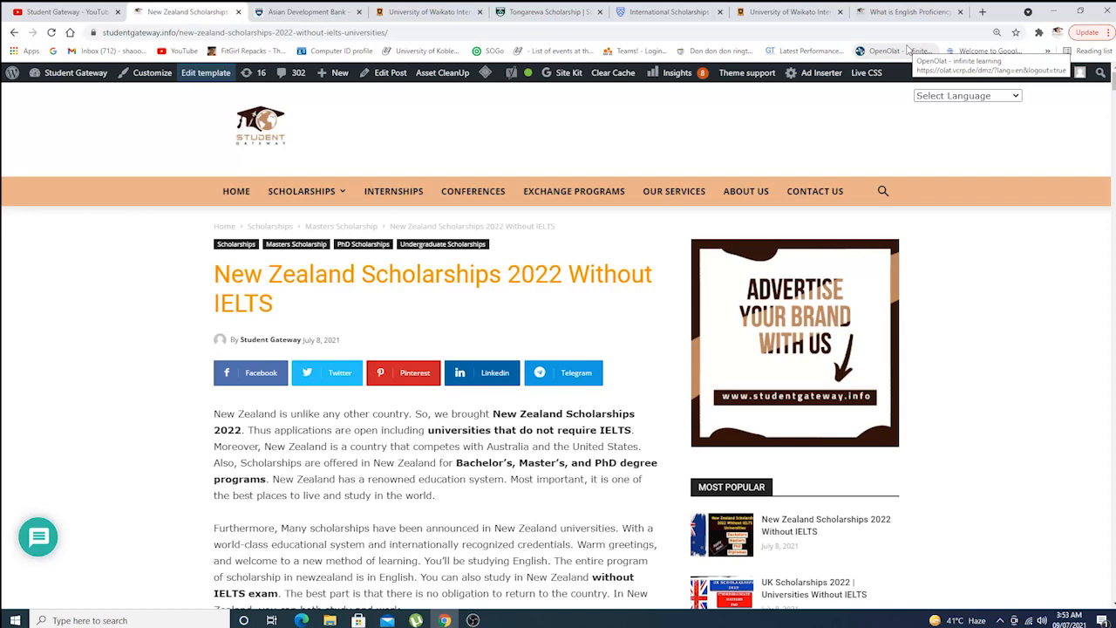
{"action": "mouse_move", "coordinate": [209, 318]}
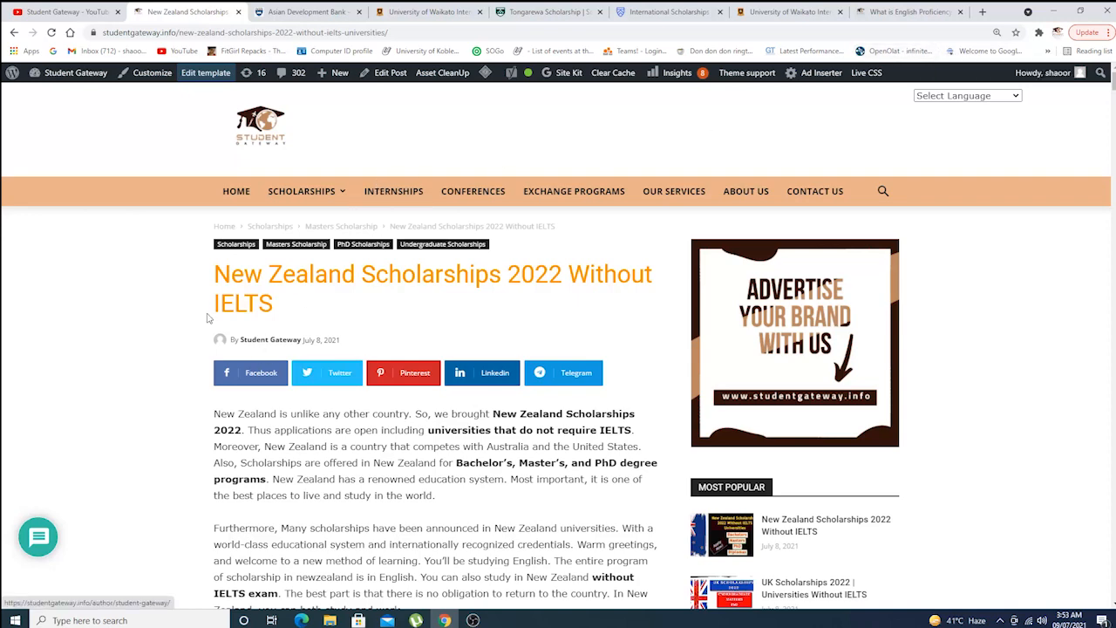
{"action": "left_click", "coordinate": [61, 11]}
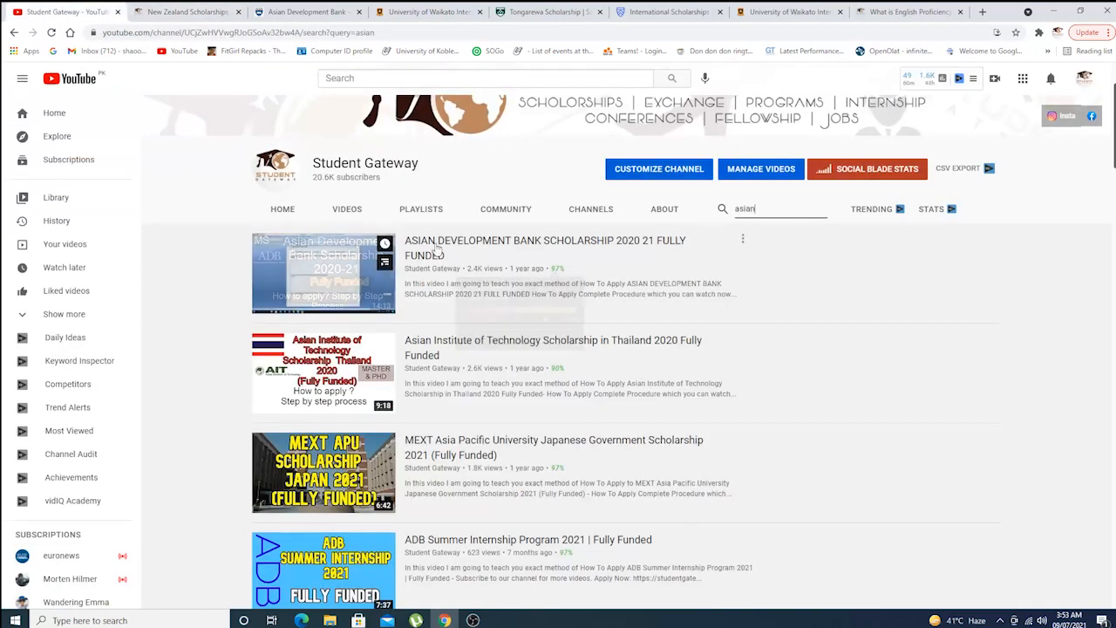
{"action": "mouse_move", "coordinate": [452, 251]}
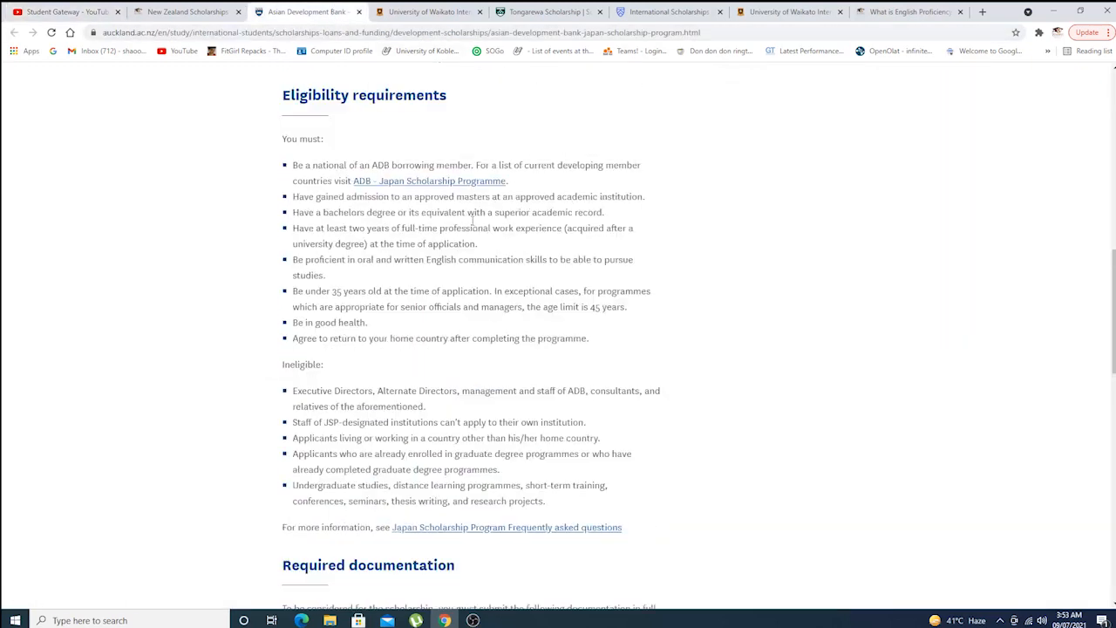
- Read the ADB-JSP page down through the Required documentation and Selection and closing date sections
{"action": "scroll", "scroll_direction": "up", "scroll_amount": 3}
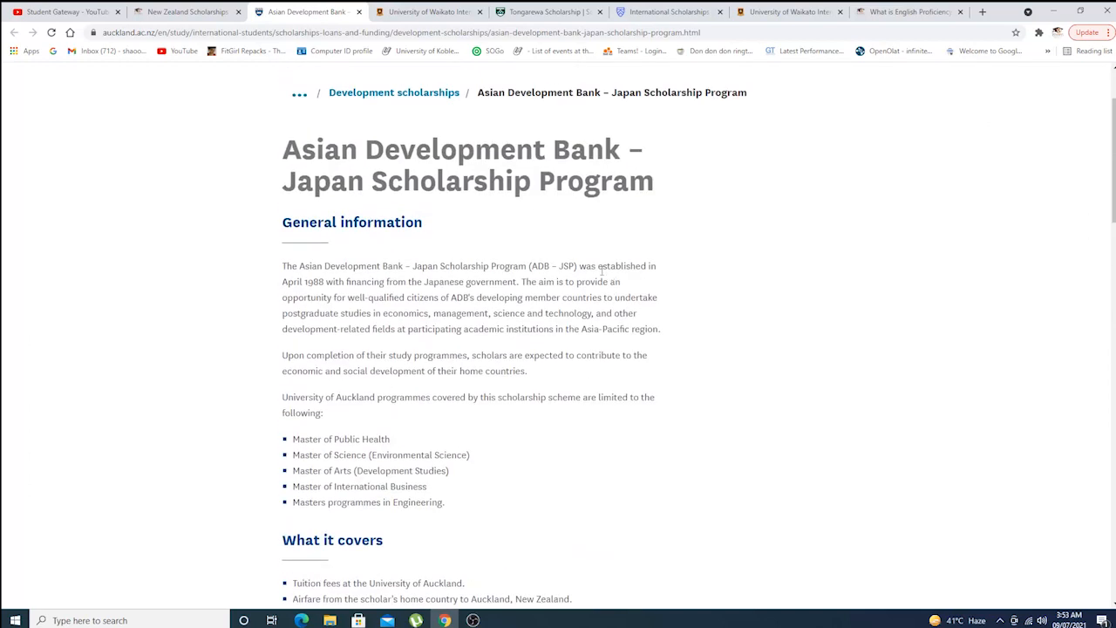
{"action": "scroll", "scroll_direction": "down", "scroll_amount": 3}
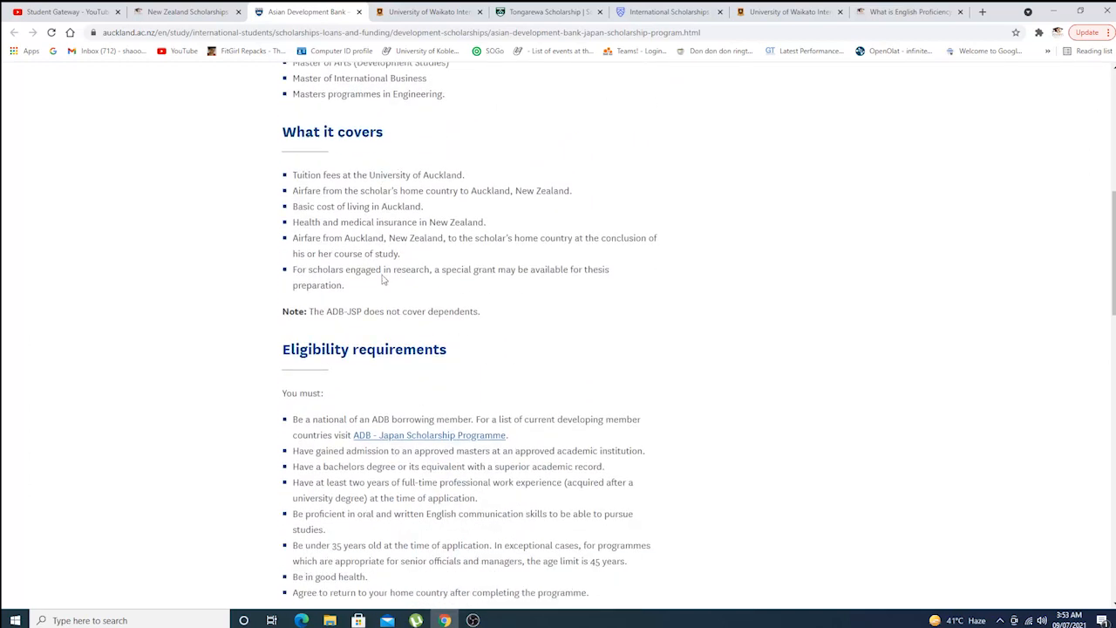
{"action": "scroll", "scroll_direction": "down", "scroll_amount": 3}
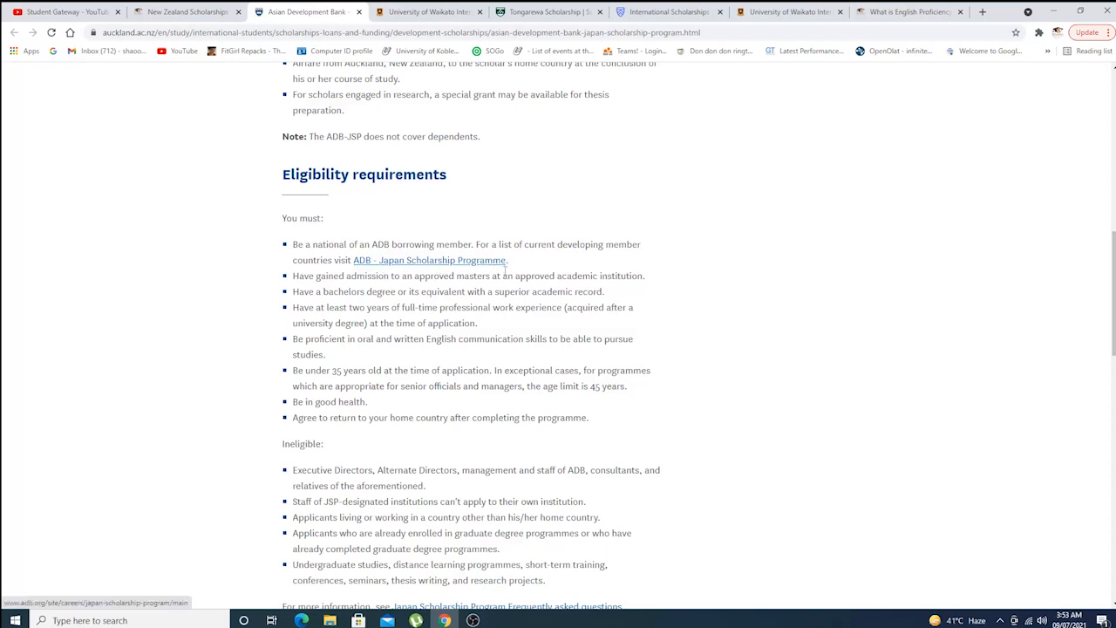
{"action": "mouse_move", "coordinate": [388, 266]}
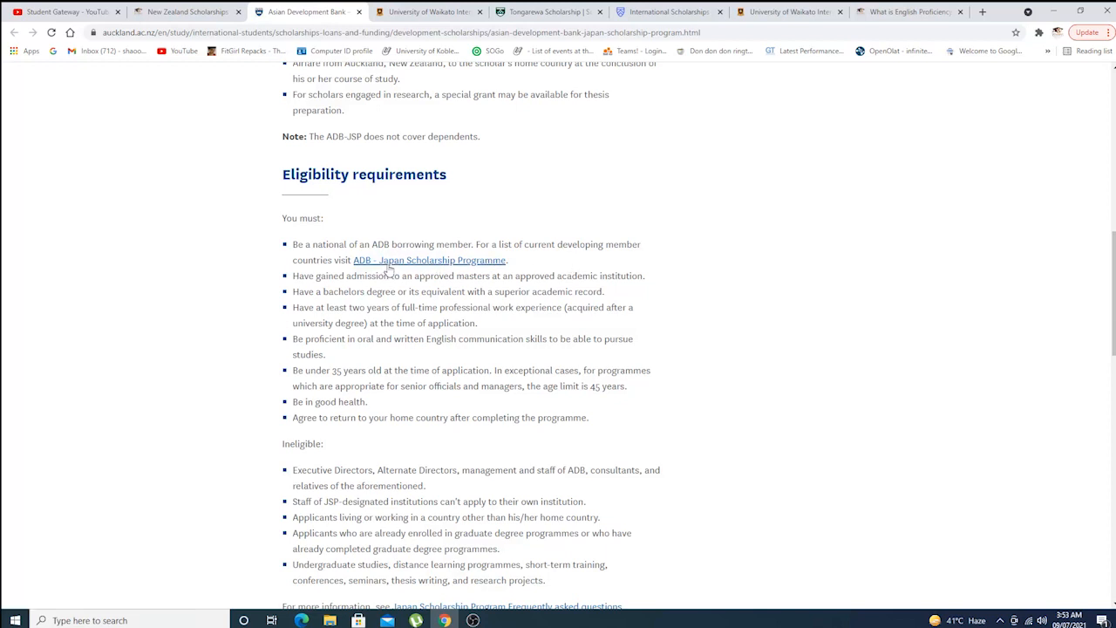
{"action": "scroll", "scroll_direction": "down", "scroll_amount": 3}
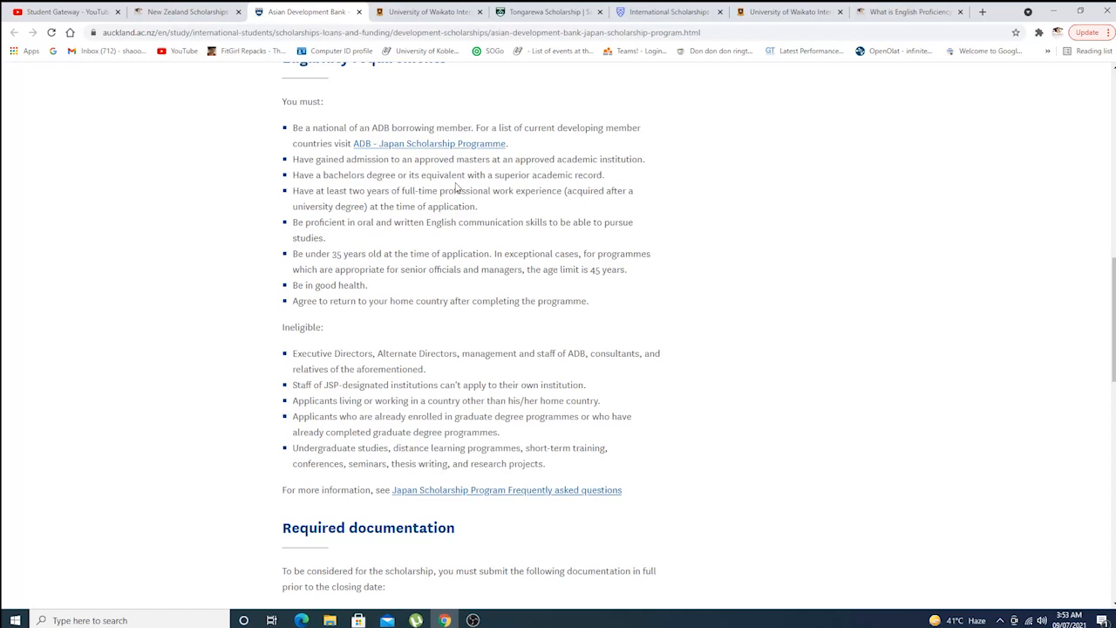
{"action": "mouse_move", "coordinate": [540, 168]}
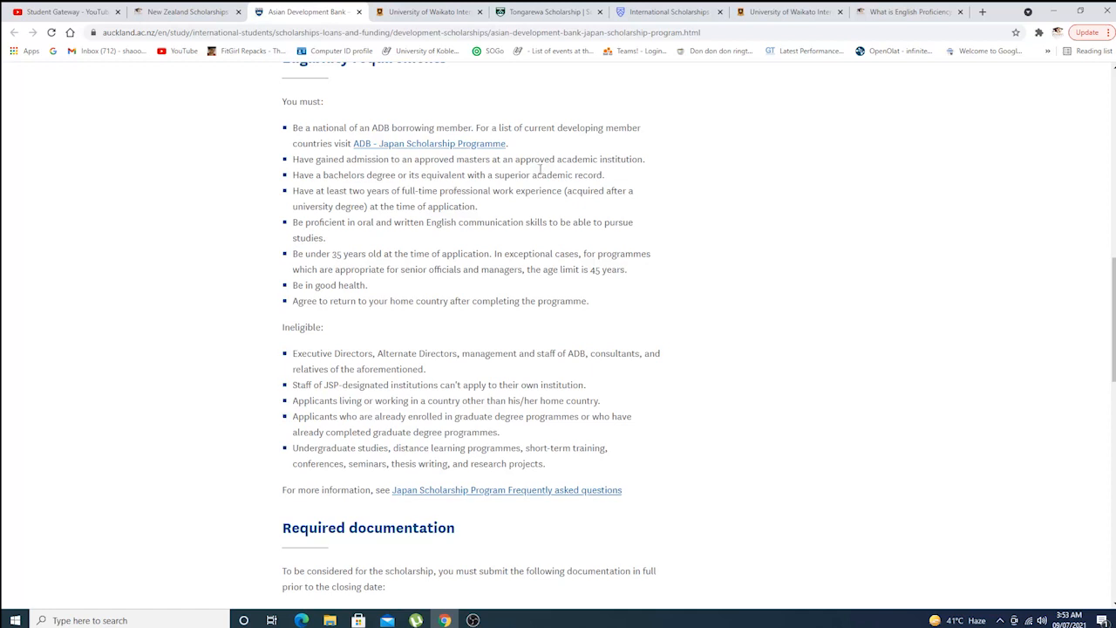
{"action": "scroll", "scroll_direction": "down", "scroll_amount": 3}
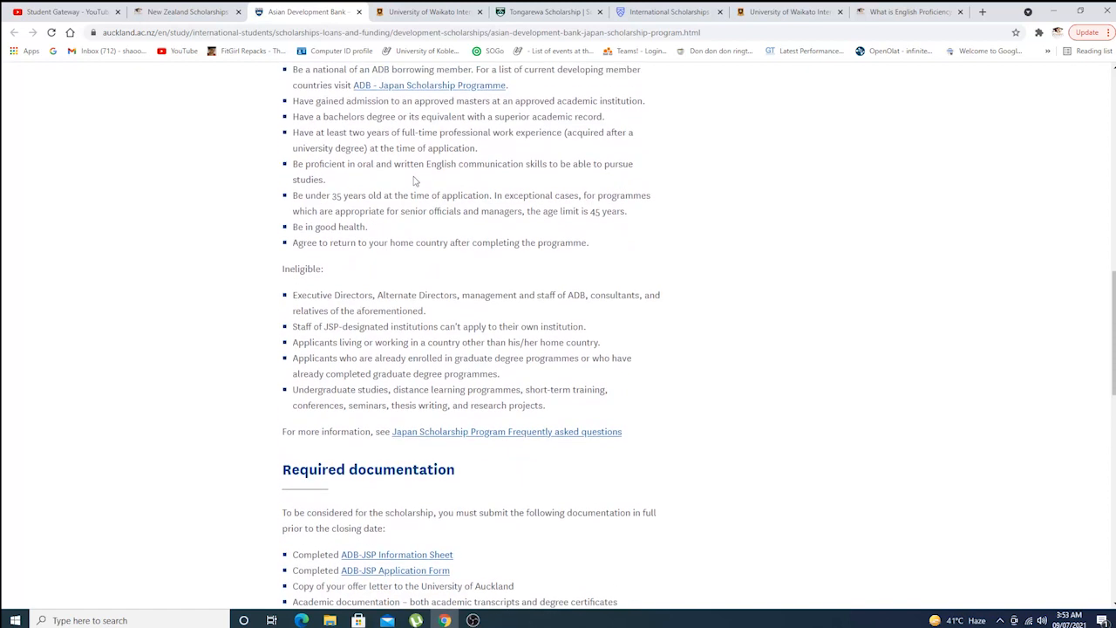
{"action": "scroll", "scroll_direction": "down", "scroll_amount": 3}
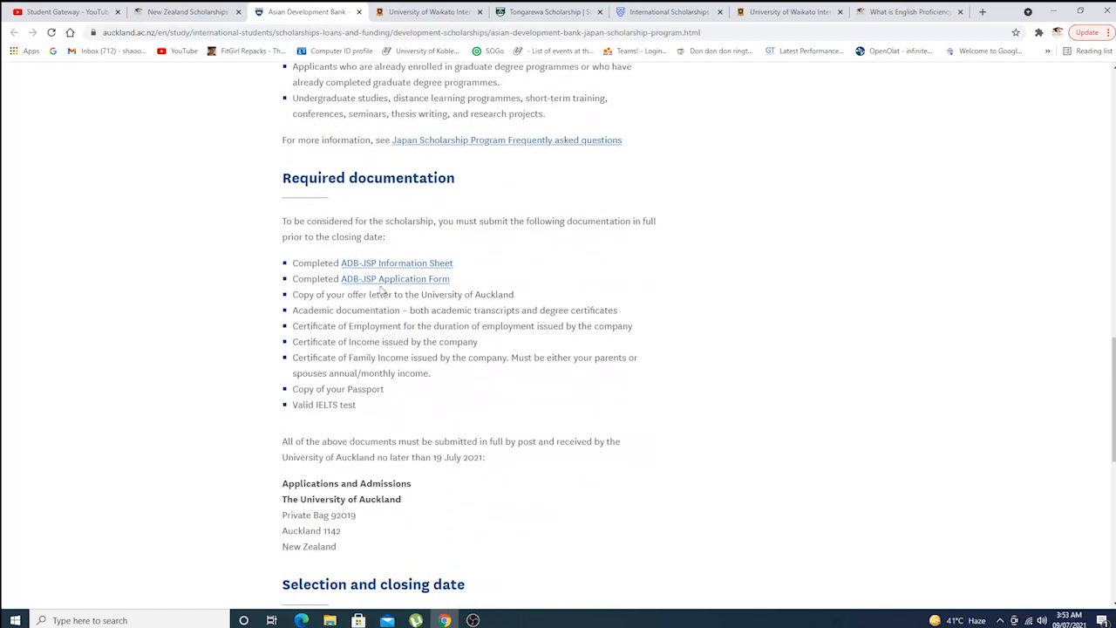
{"action": "mouse_move", "coordinate": [394, 278]}
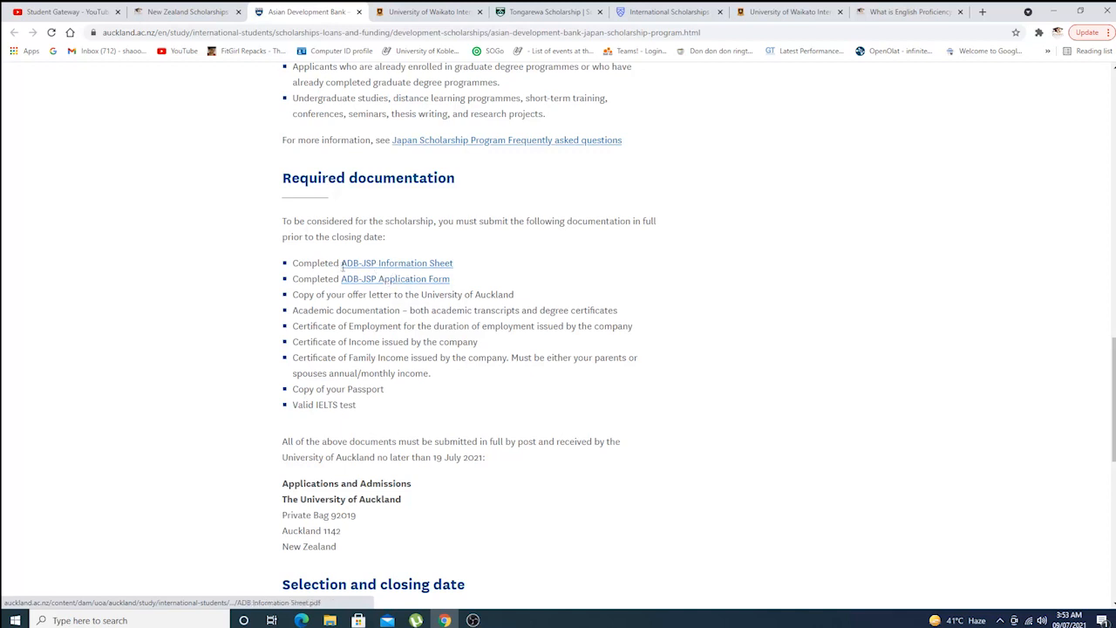
{"action": "mouse_move", "coordinate": [394, 278]}
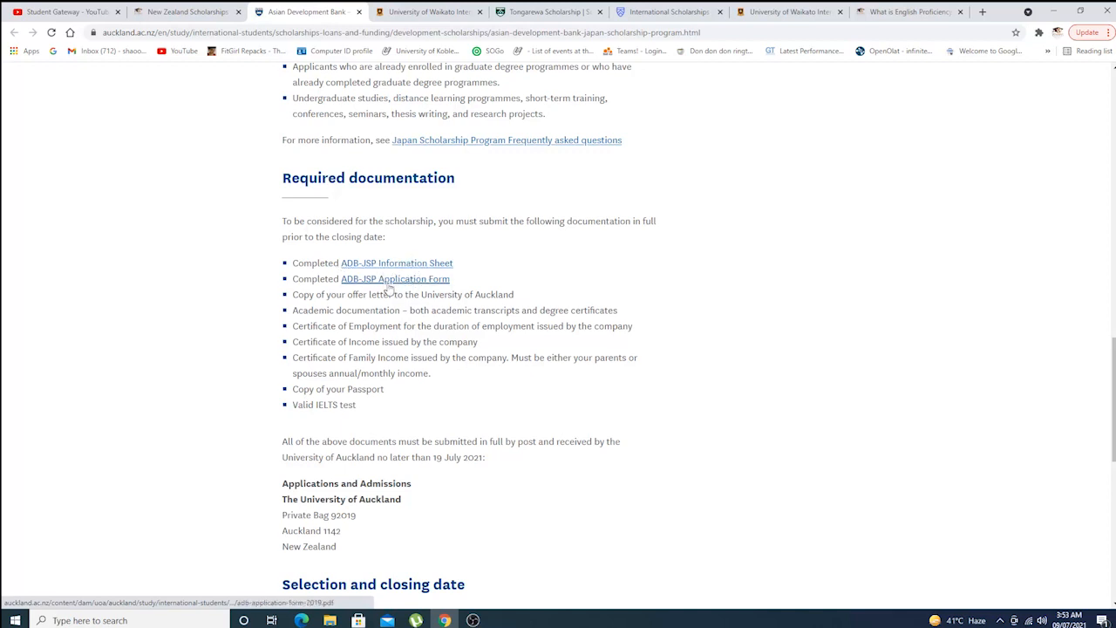
{"action": "scroll", "scroll_direction": "down", "scroll_amount": 3}
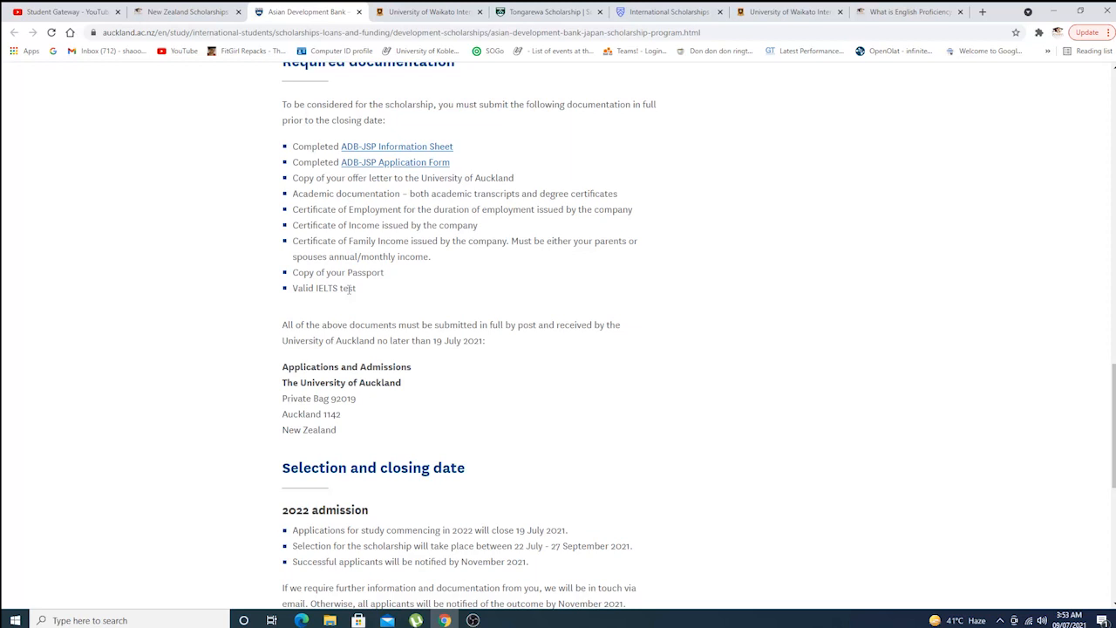
{"action": "mouse_move", "coordinate": [501, 344]}
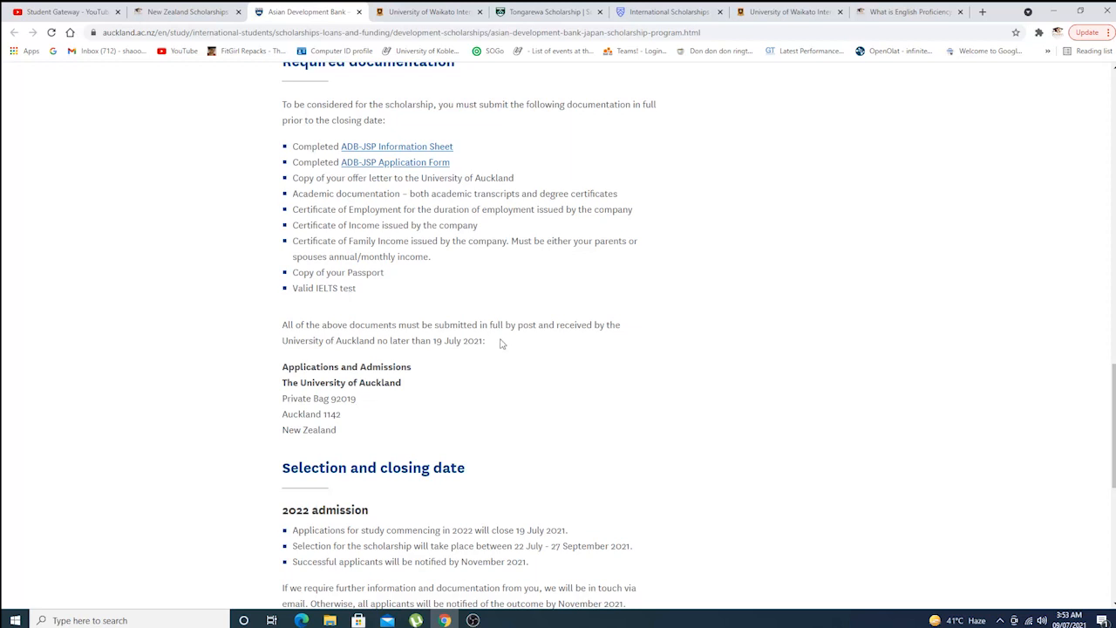
{"action": "mouse_move", "coordinate": [329, 354]}
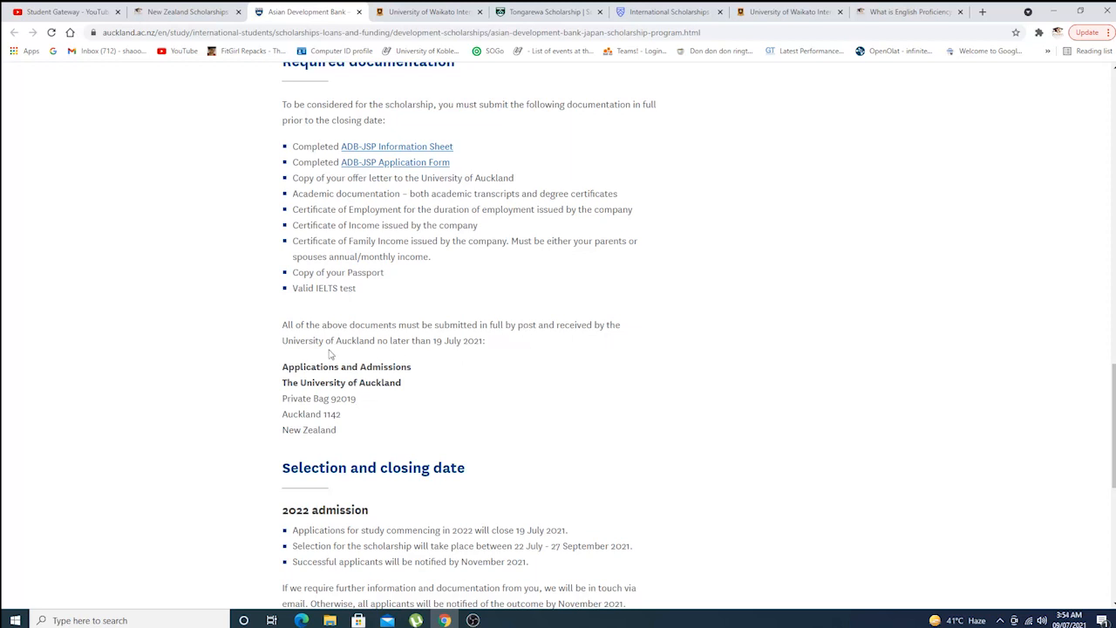
{"action": "mouse_move", "coordinate": [458, 351]}
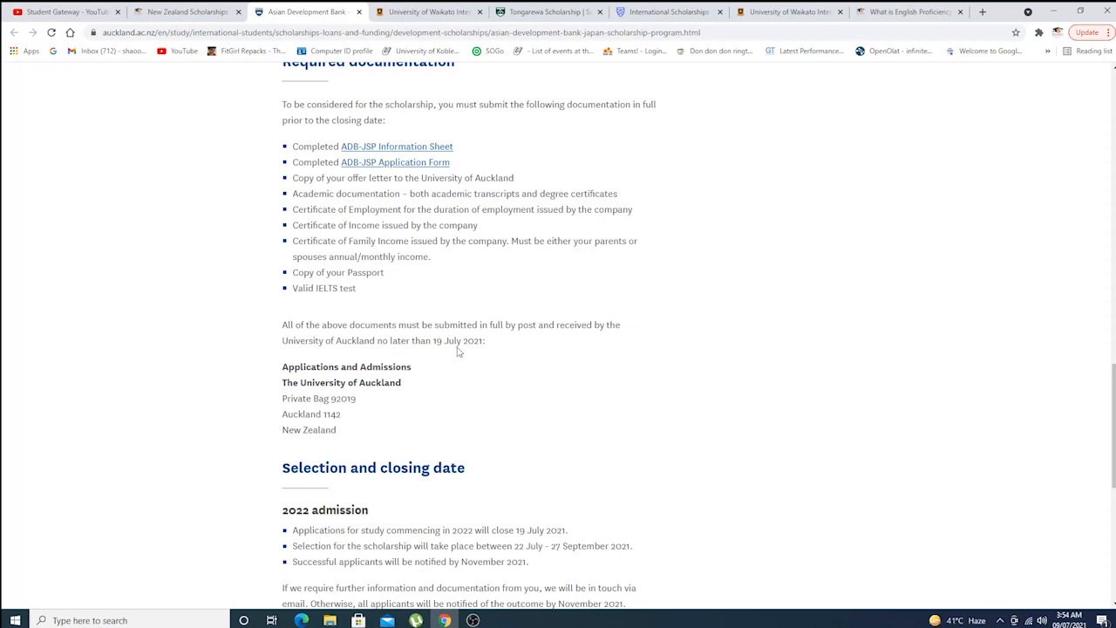
{"action": "scroll", "scroll_direction": "down", "scroll_amount": 3}
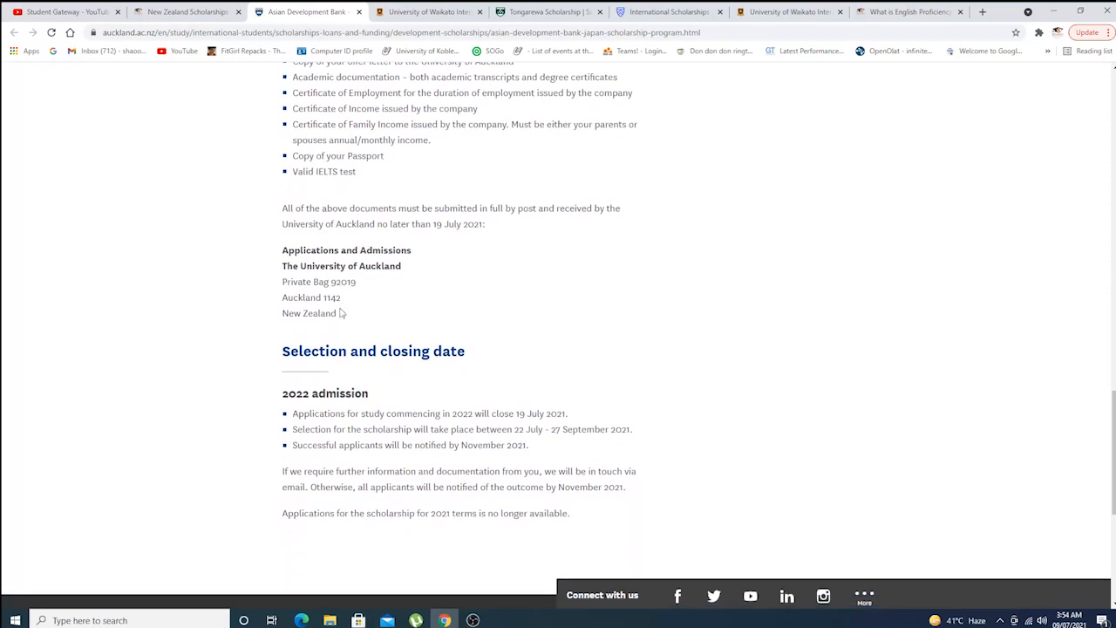
{"action": "mouse_move", "coordinate": [381, 209]}
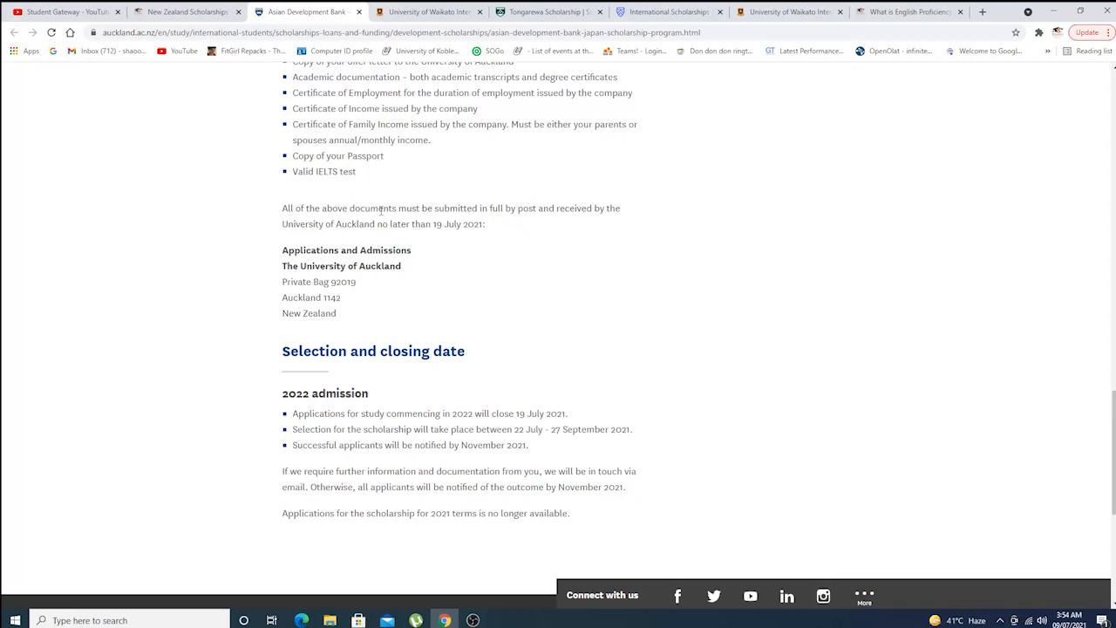
{"action": "scroll", "scroll_direction": "up", "scroll_amount": 3}
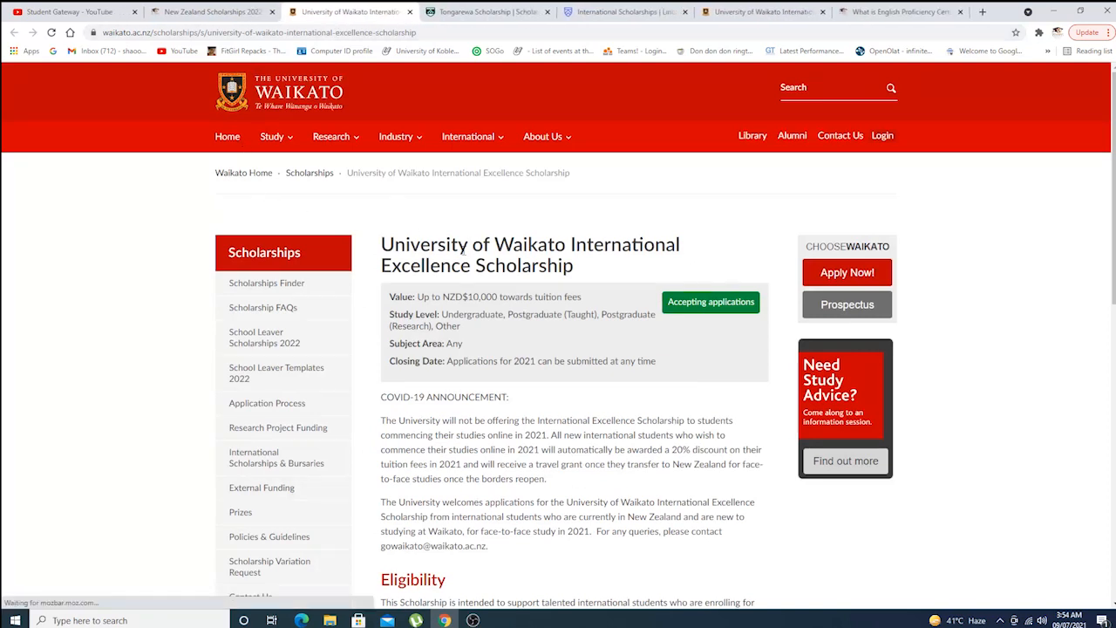
{"action": "mouse_move", "coordinate": [643, 302]}
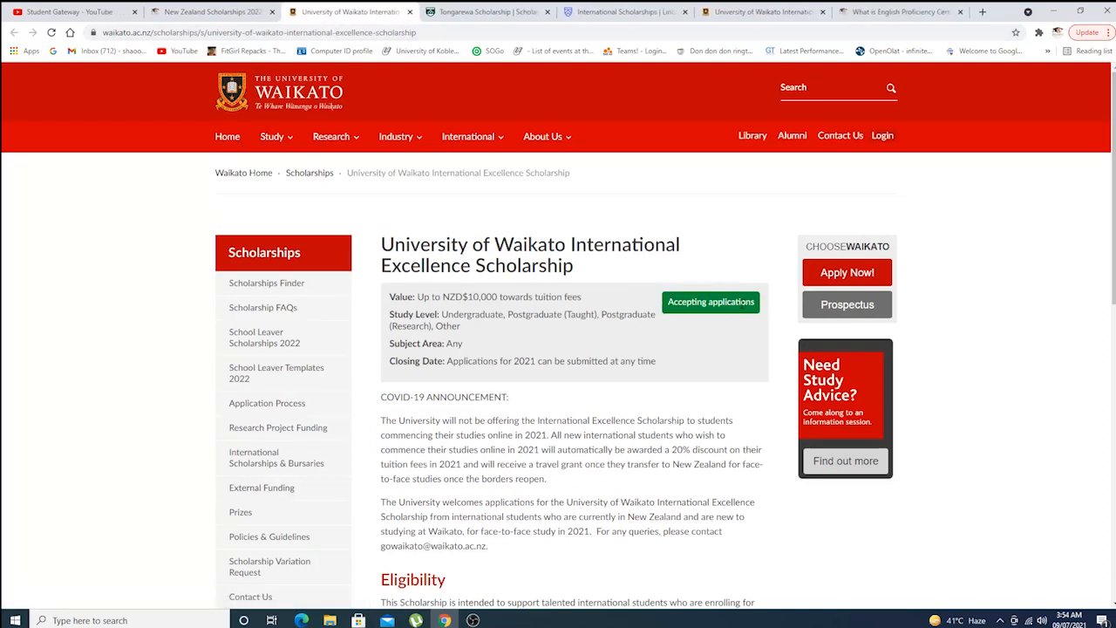
- View and dismiss Waikato's 'What's Next' application steps, then scroll back to the top
{"action": "scroll", "scroll_direction": "down", "scroll_amount": 3}
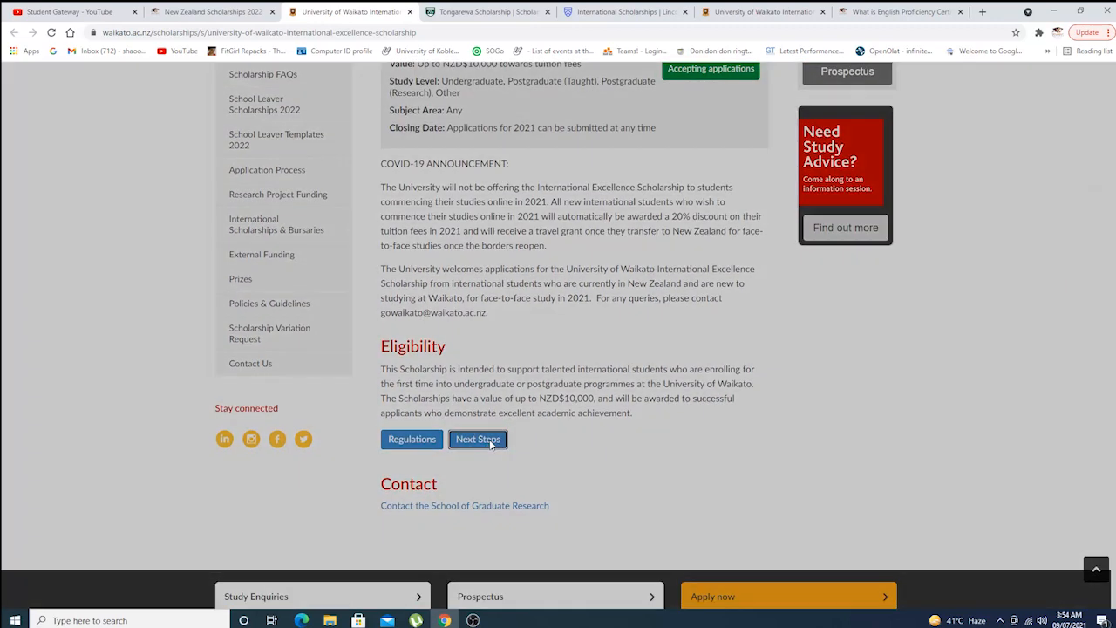
{"action": "left_click", "coordinate": [478, 439]}
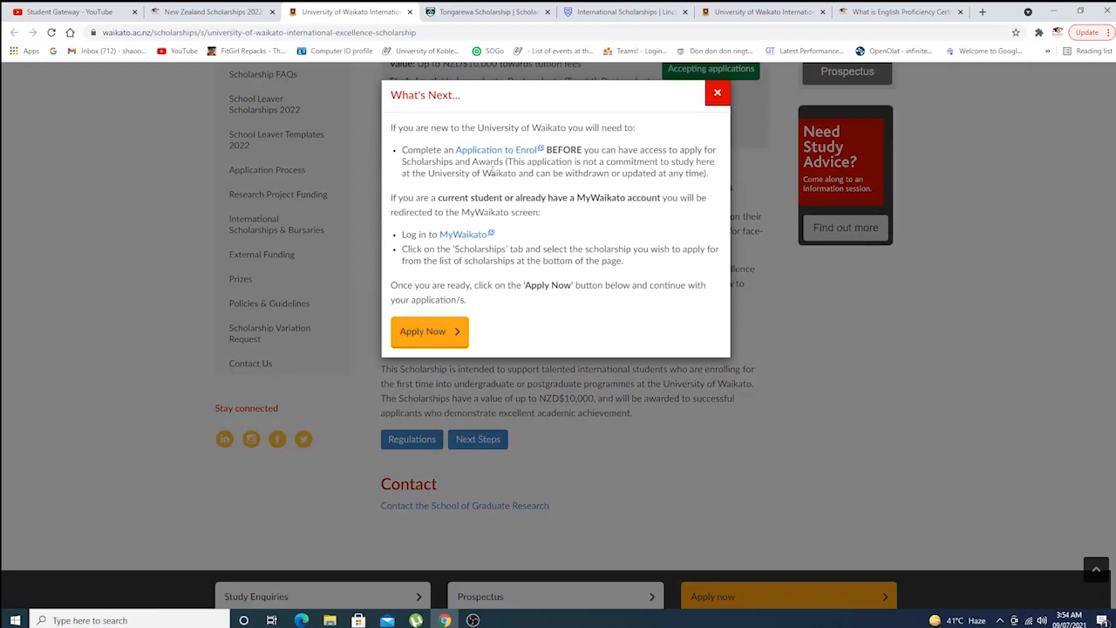
{"action": "left_click", "coordinate": [717, 92]}
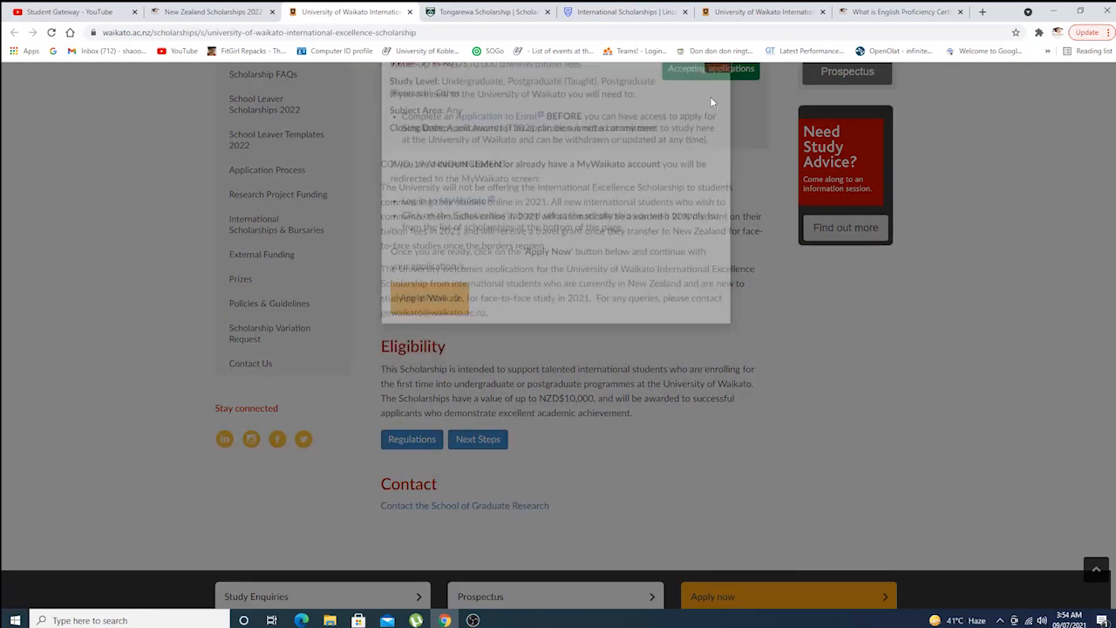
{"action": "scroll", "scroll_direction": "up", "scroll_amount": 3}
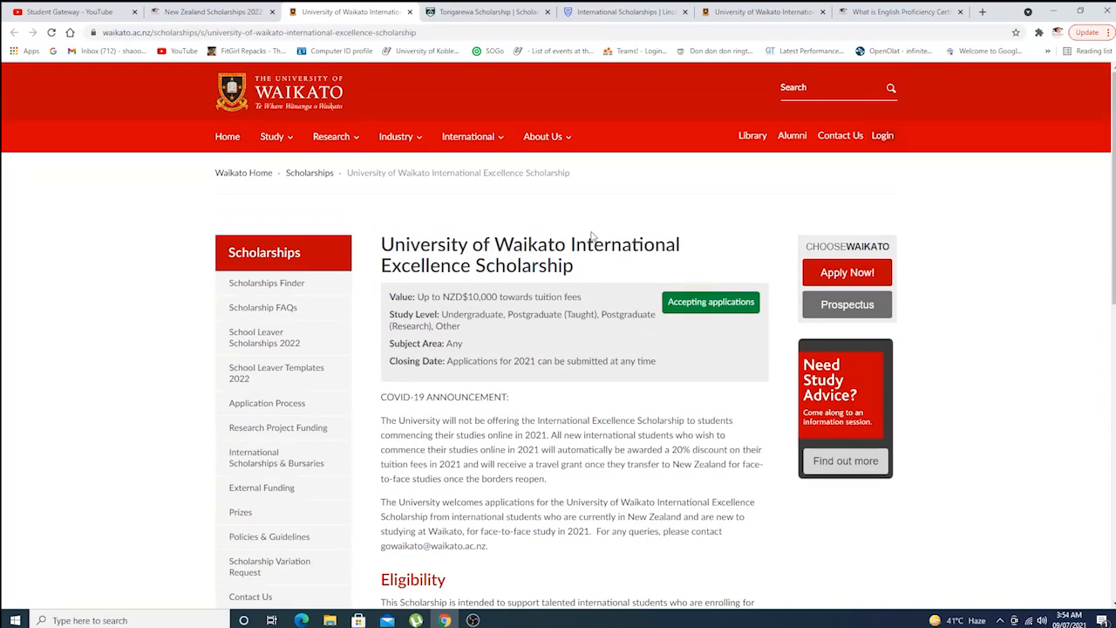
{"action": "mouse_move", "coordinate": [254, 106]}
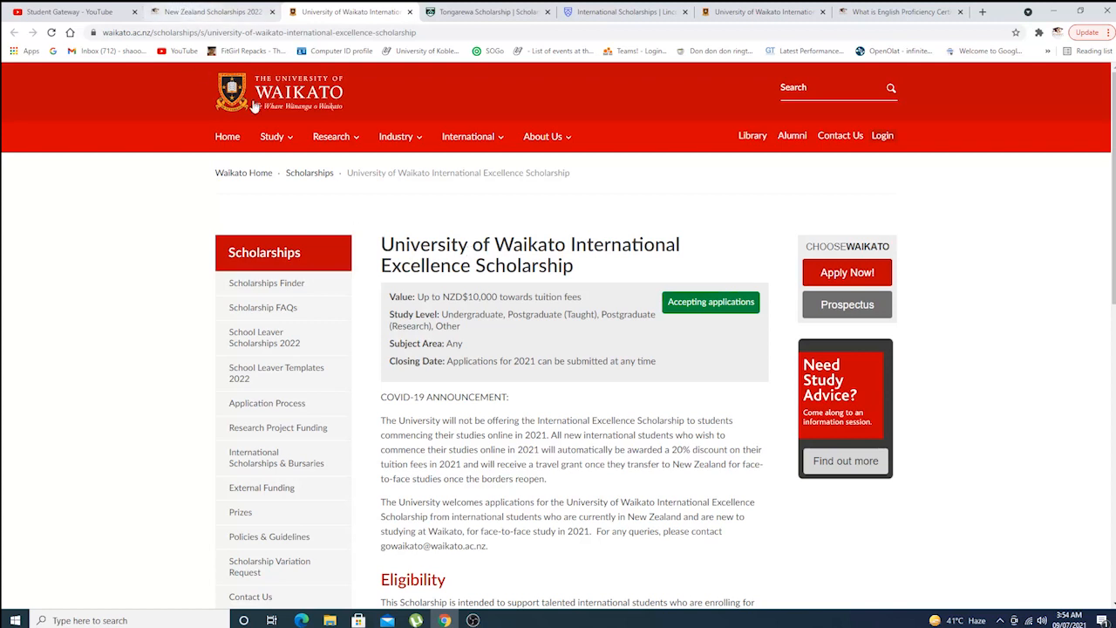
{"action": "mouse_move", "coordinate": [594, 265]}
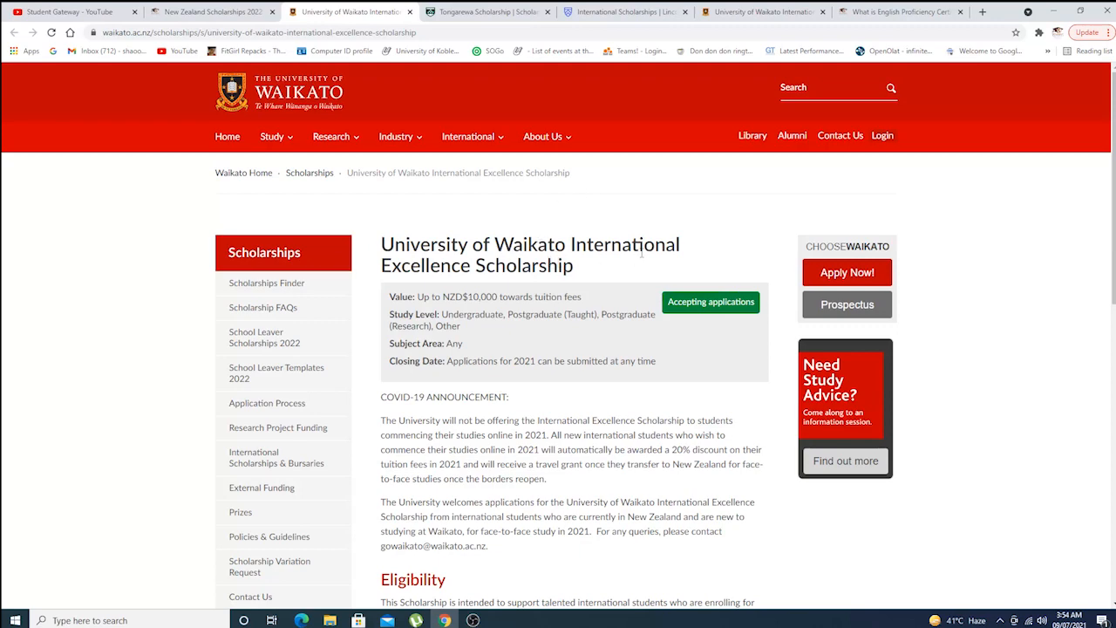
- Read the Tongarewa Scholarship page down to its Contact section and back up
{"action": "left_click", "coordinate": [486, 11]}
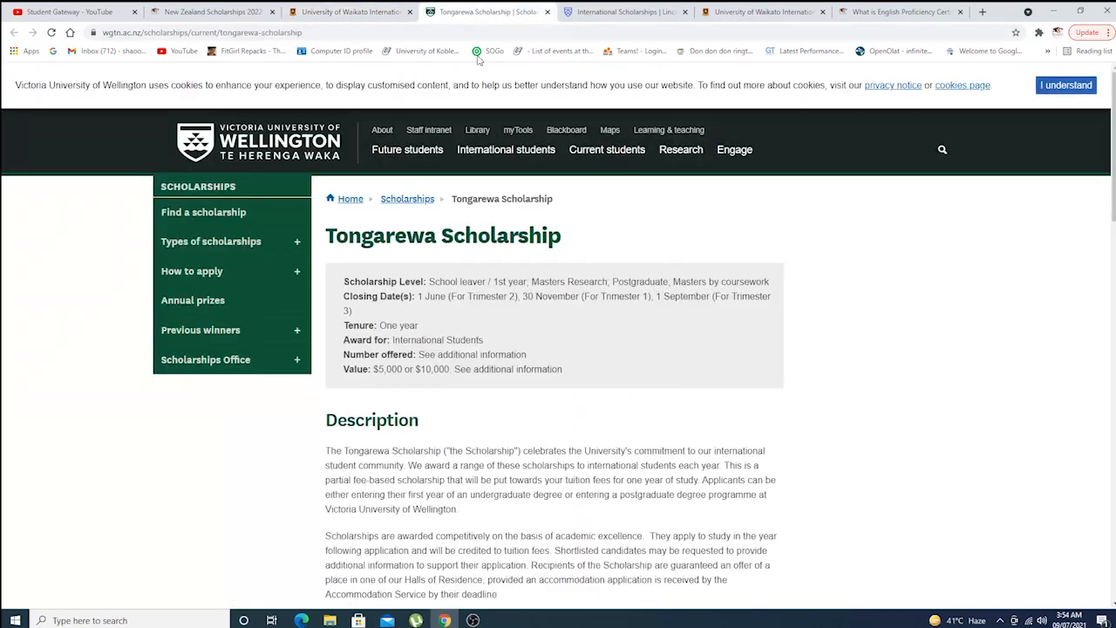
{"action": "scroll", "scroll_direction": "down", "scroll_amount": 3}
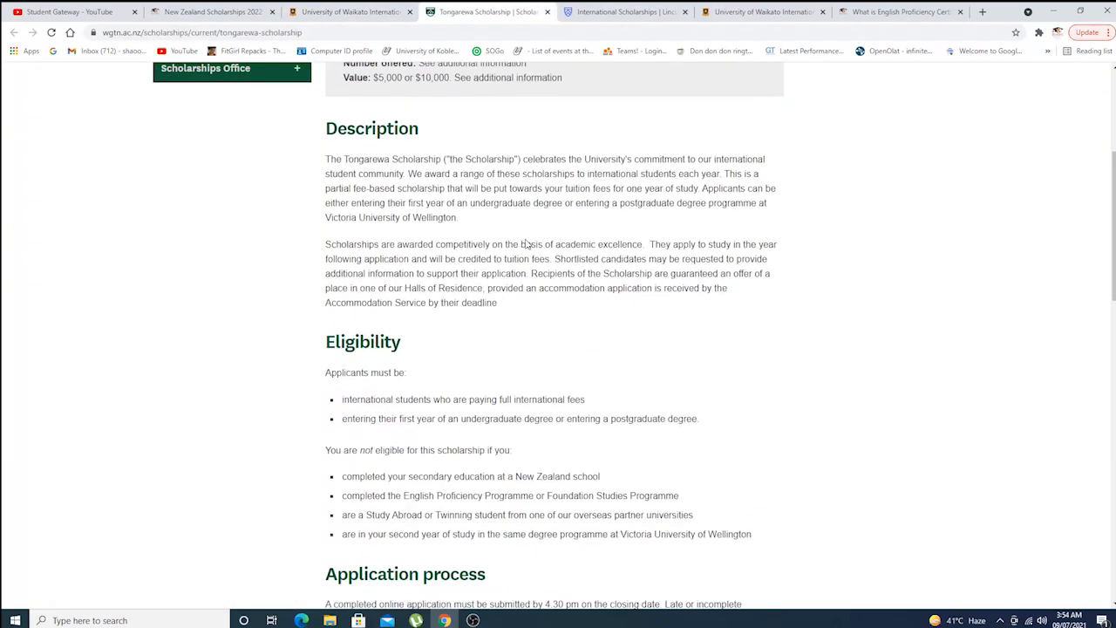
{"action": "scroll", "scroll_direction": "down", "scroll_amount": 3}
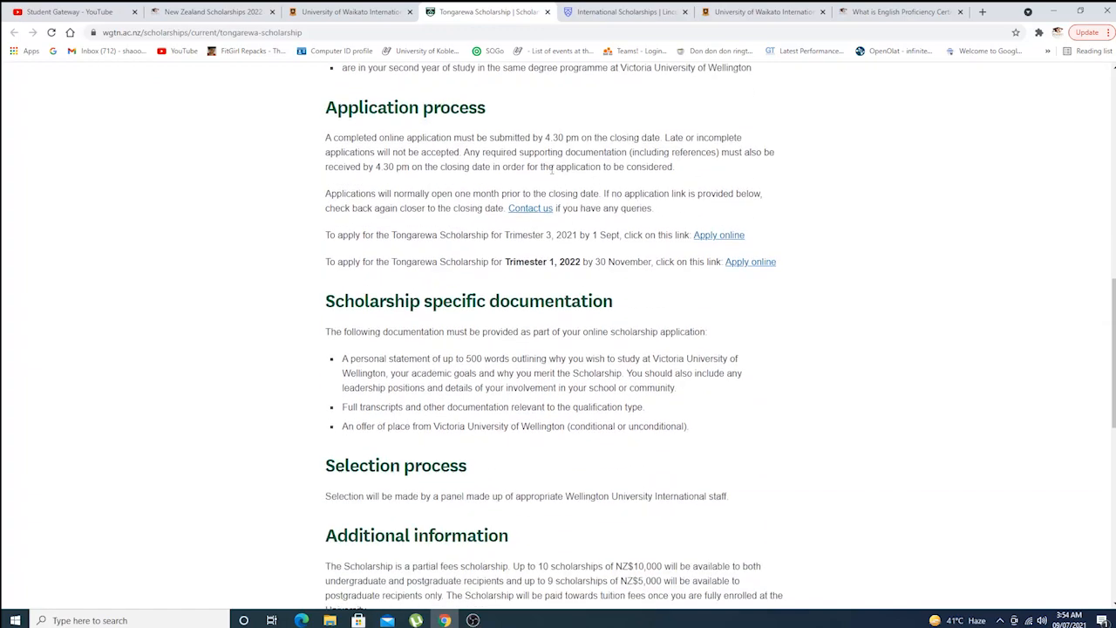
{"action": "scroll", "scroll_direction": "down", "scroll_amount": 3}
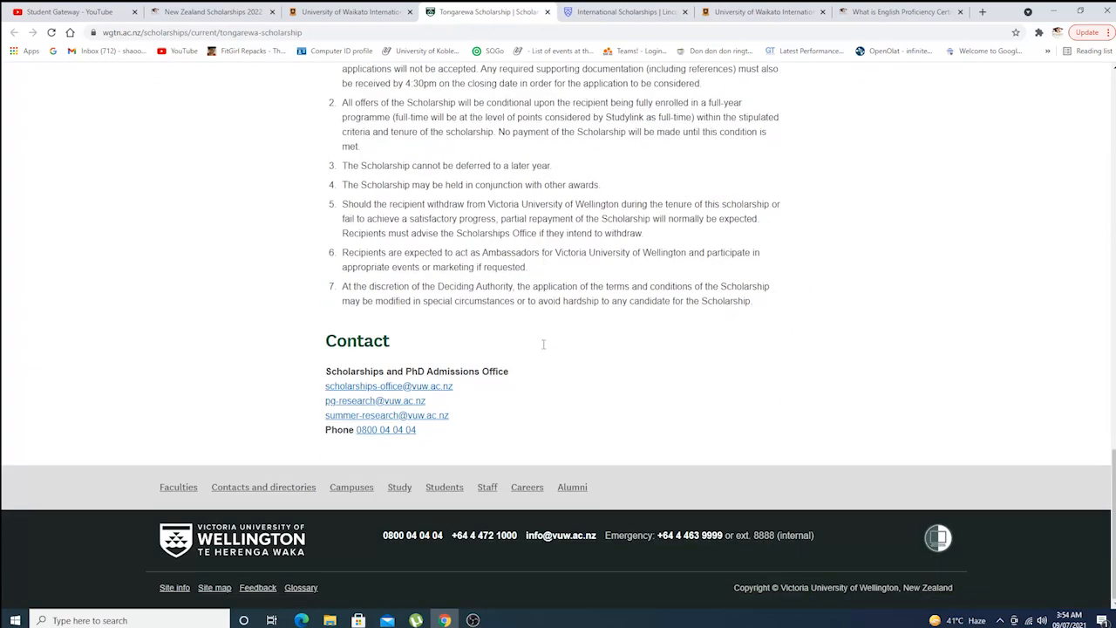
{"action": "scroll", "scroll_direction": "up", "scroll_amount": 3}
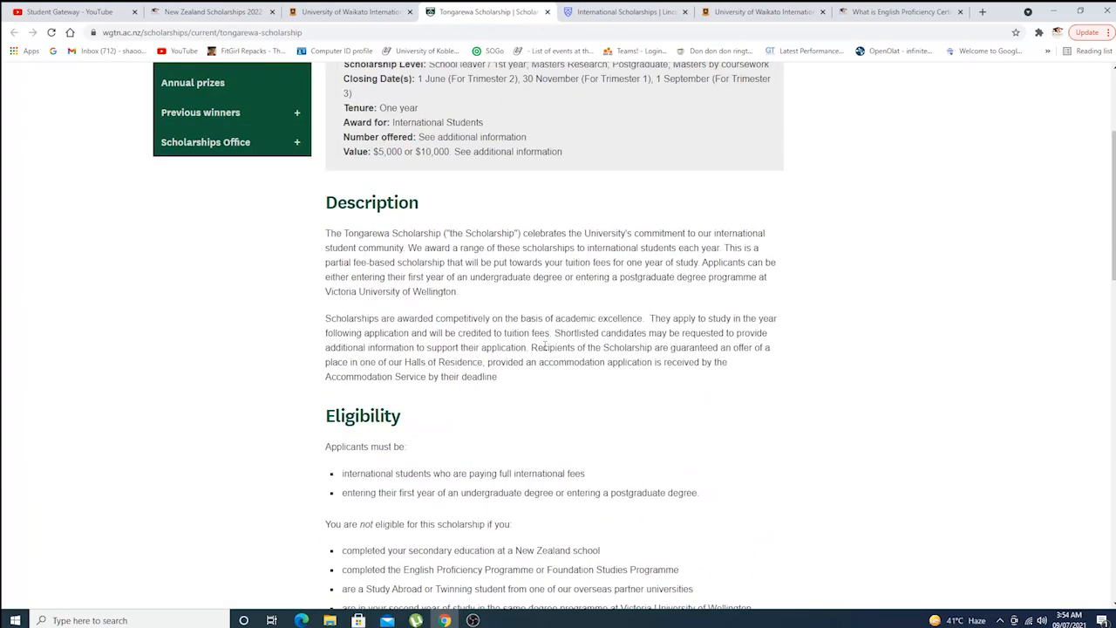
- Review Lincoln University's international scholarship listings and deadlines, then return to the top
{"action": "left_click", "coordinate": [623, 11]}
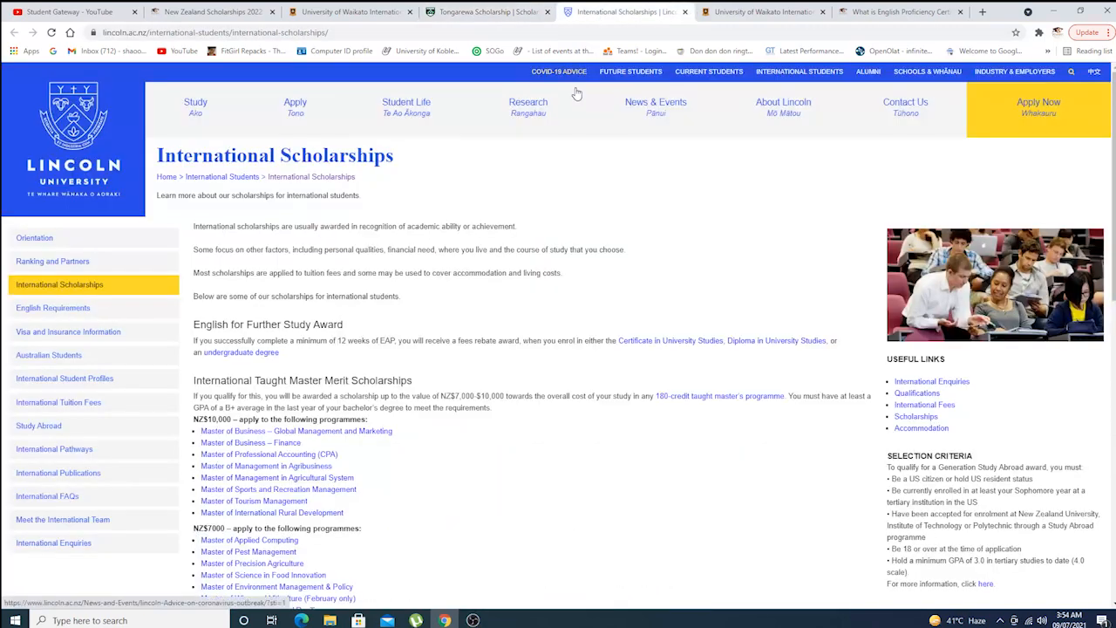
{"action": "scroll", "scroll_direction": "down", "scroll_amount": 3}
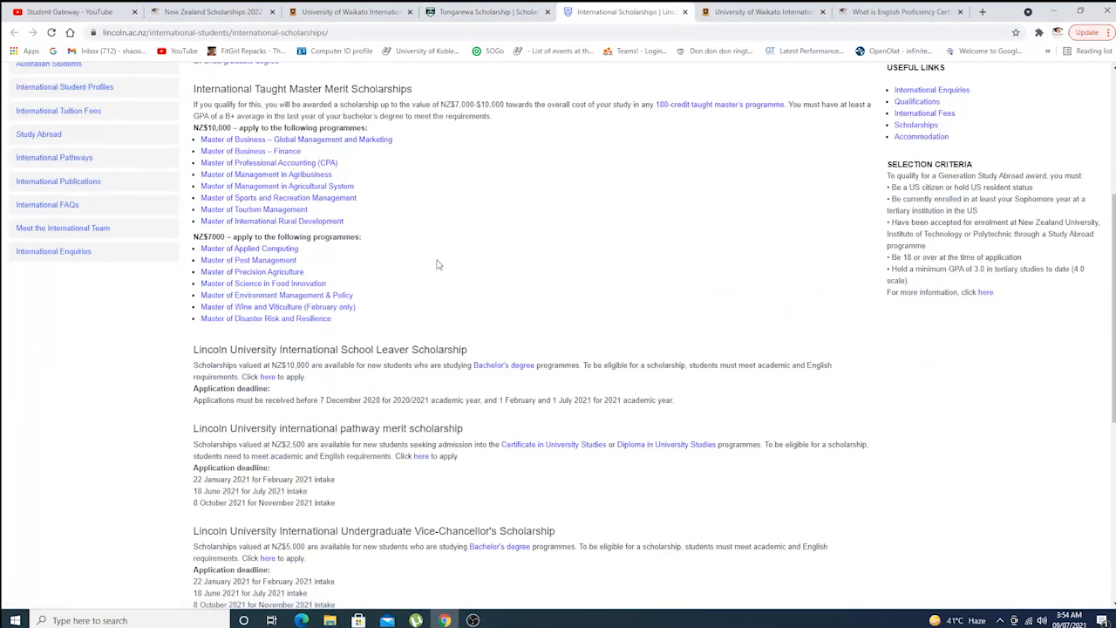
{"action": "scroll", "scroll_direction": "down", "scroll_amount": 3}
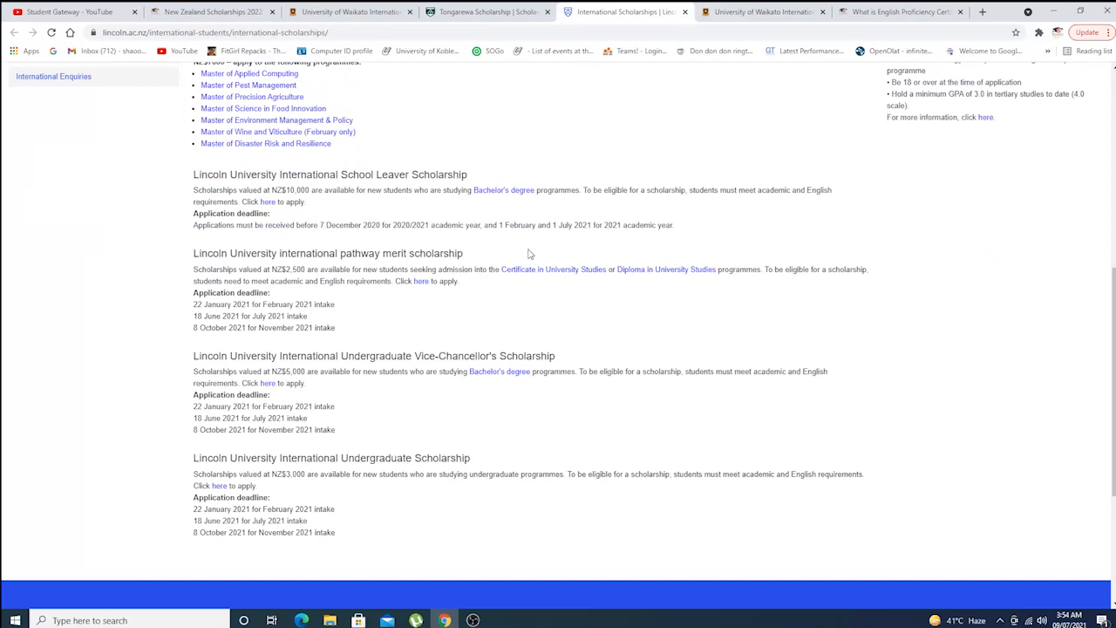
{"action": "scroll", "scroll_direction": "up", "scroll_amount": 3}
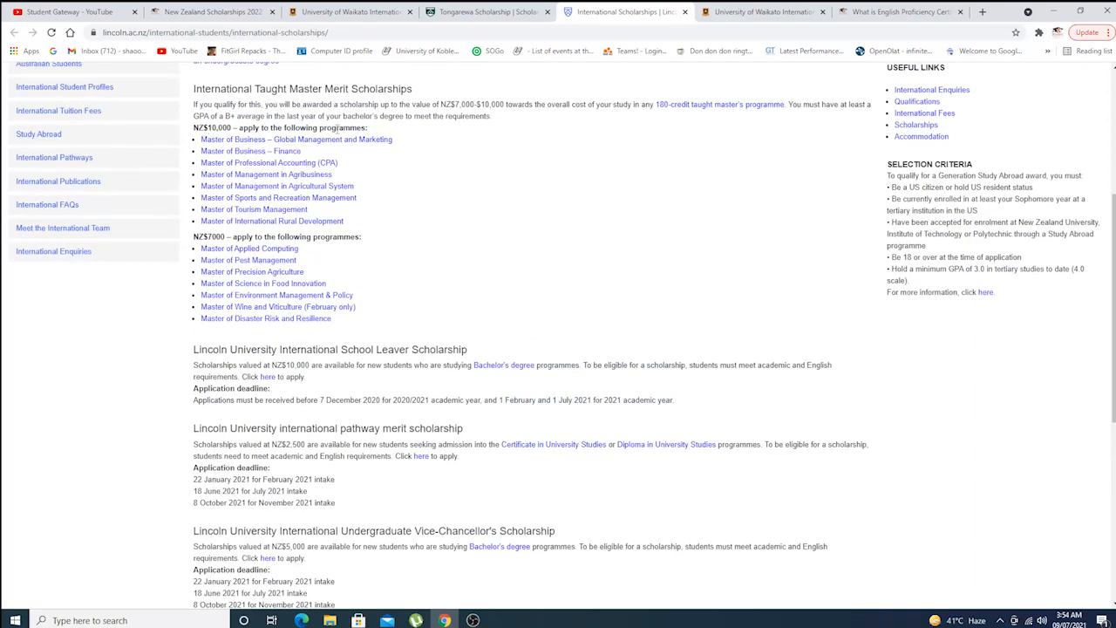
{"action": "scroll", "scroll_direction": "up", "scroll_amount": 3}
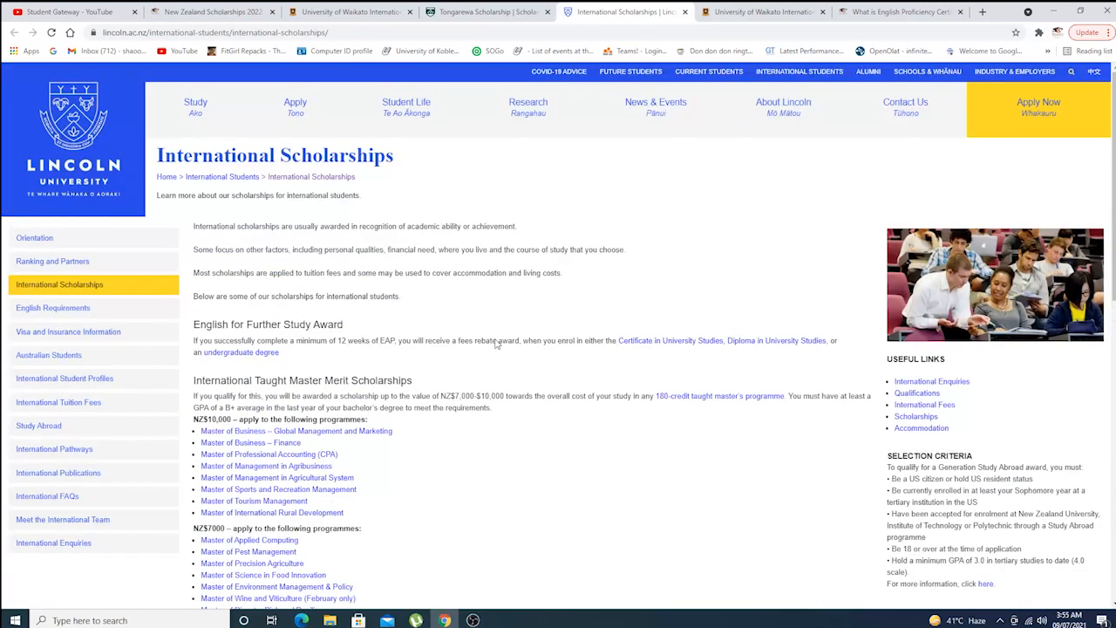
{"action": "mouse_move", "coordinate": [513, 338]}
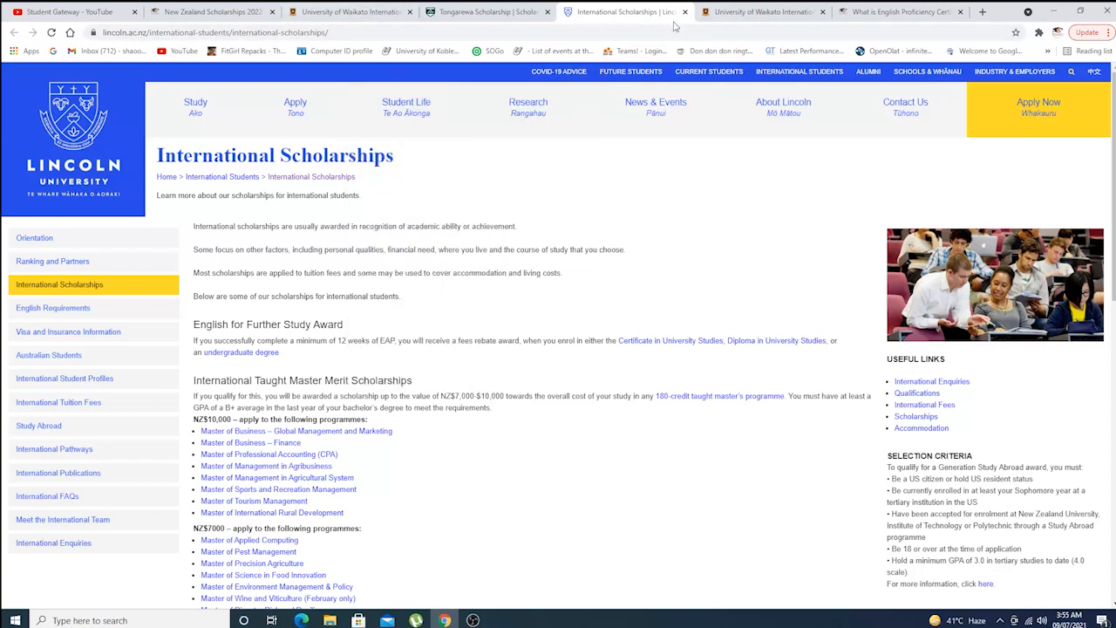
{"action": "mouse_move", "coordinate": [688, 231]}
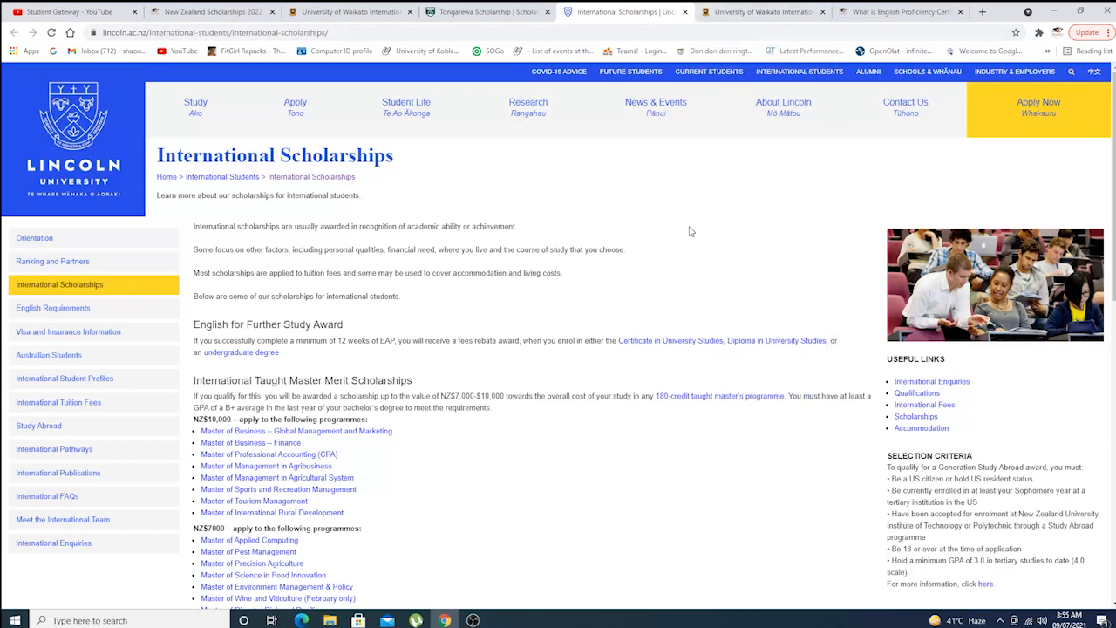
- Glance at the Waikato and Tongarewa tabs, then return to the New Zealand Scholarships 2022 article
{"action": "left_click", "coordinate": [758, 12]}
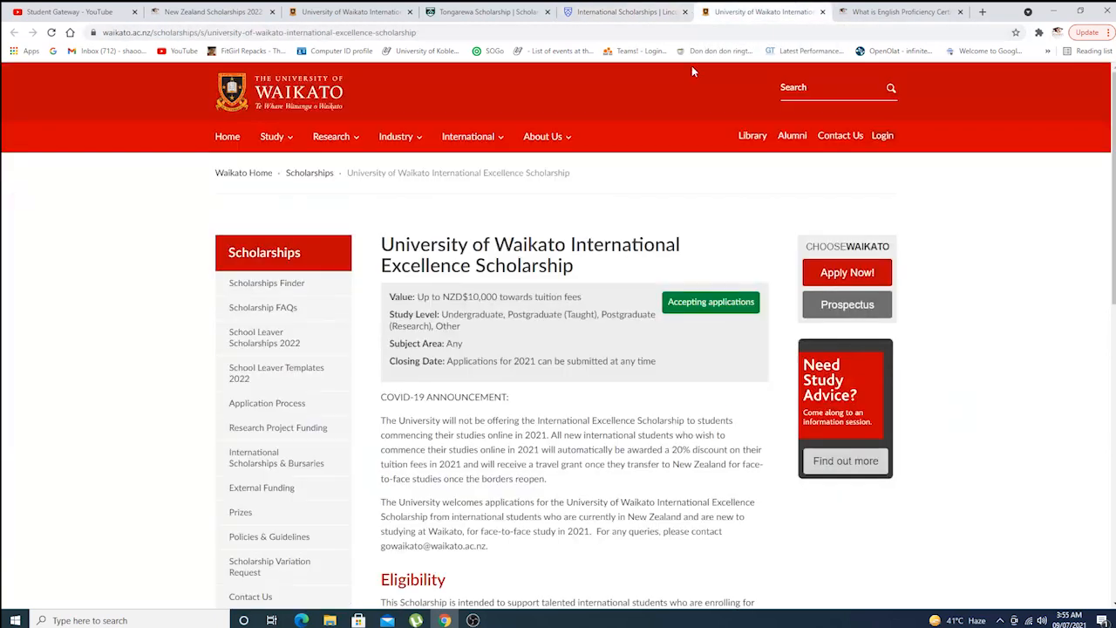
{"action": "mouse_move", "coordinate": [649, 161]}
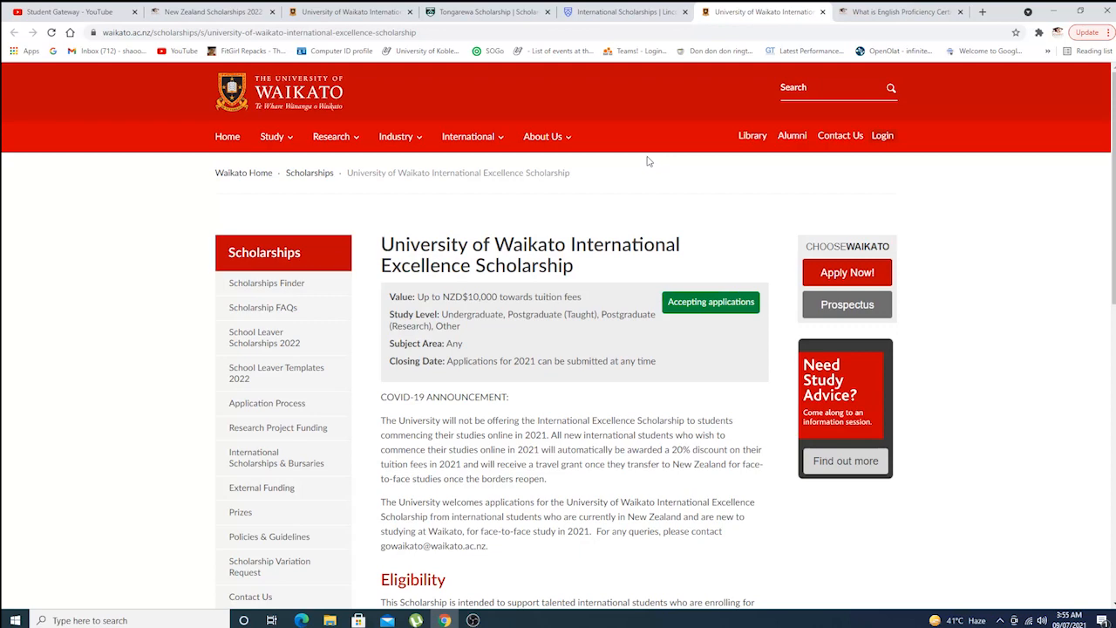
{"action": "left_click", "coordinate": [487, 11]}
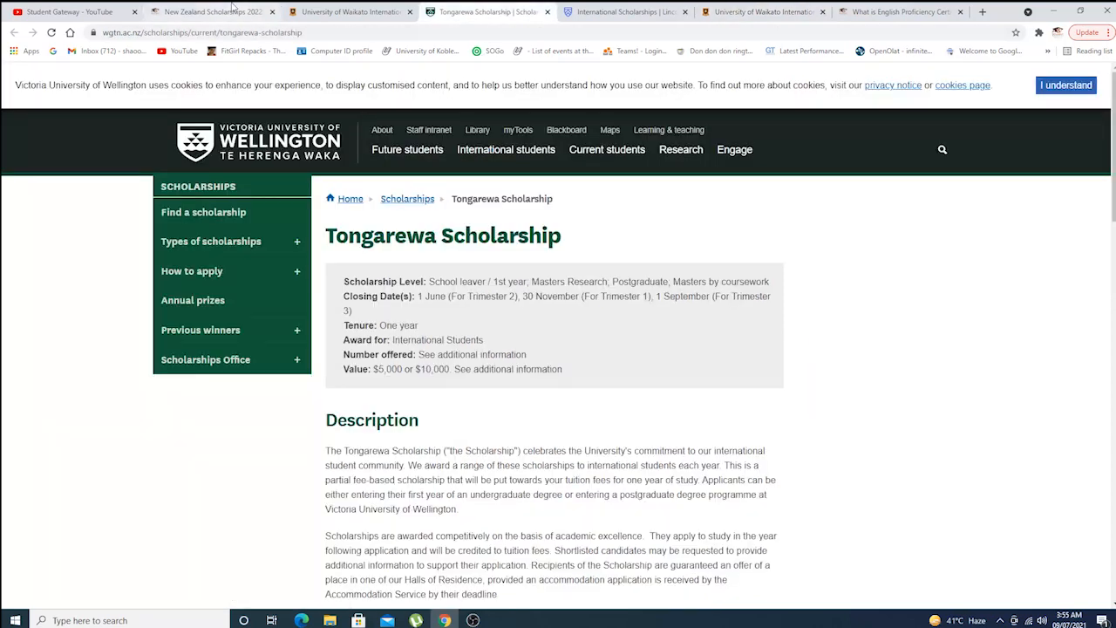
{"action": "left_click", "coordinate": [209, 11]}
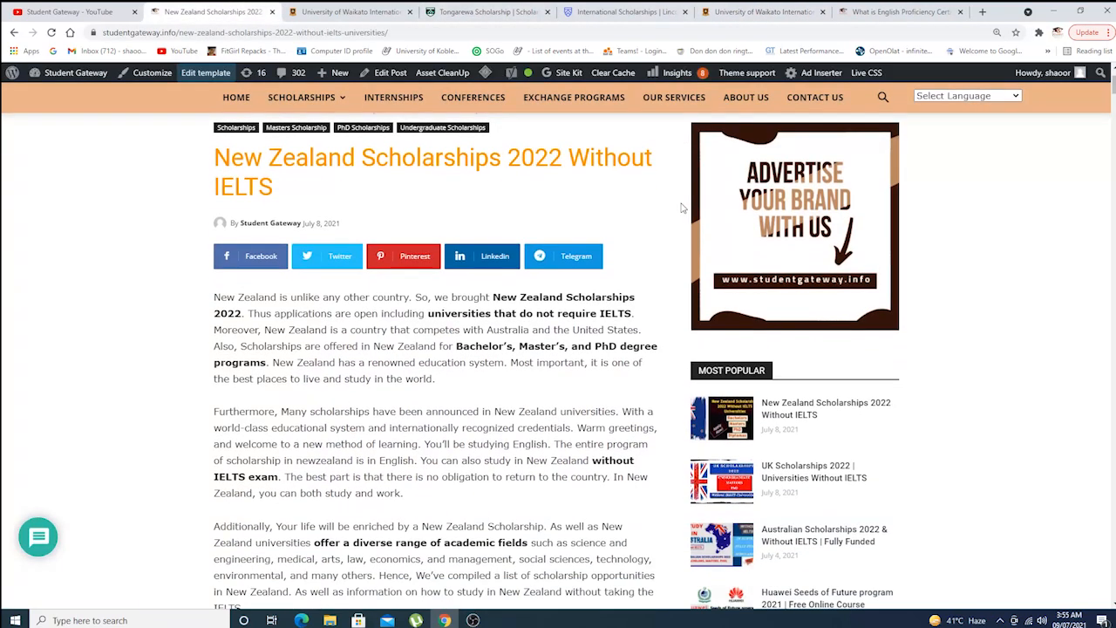